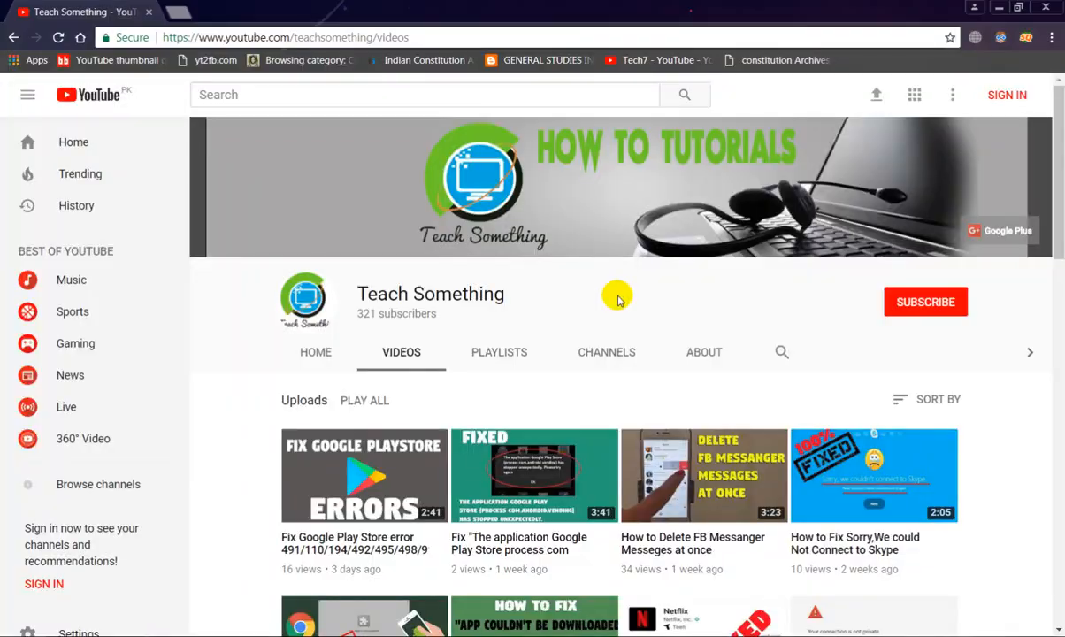
mouse_move(353, 297)
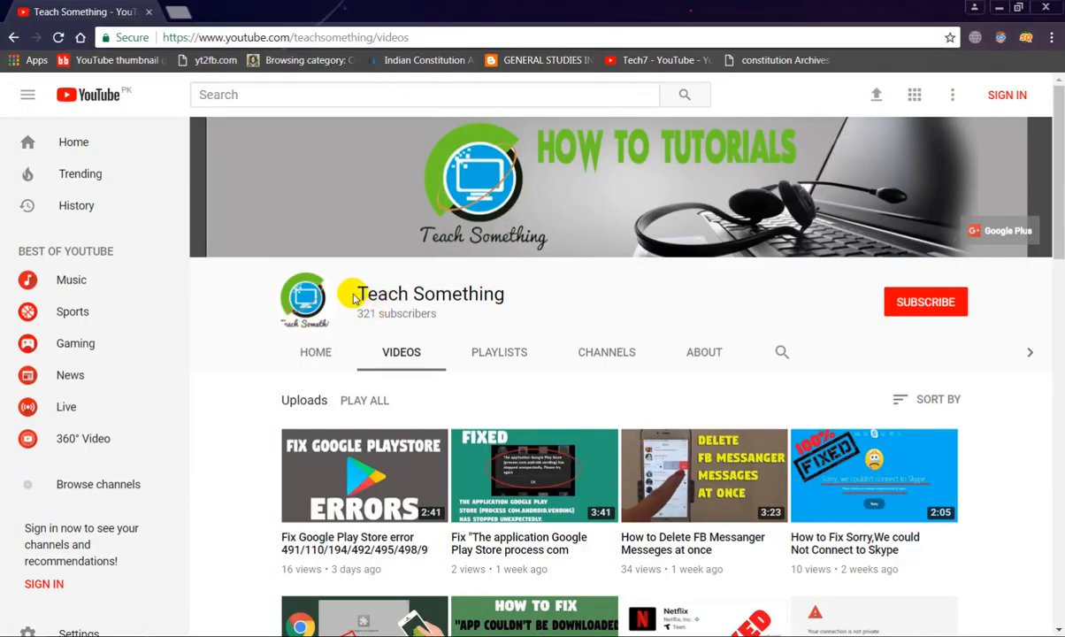
mouse_move(520, 297)
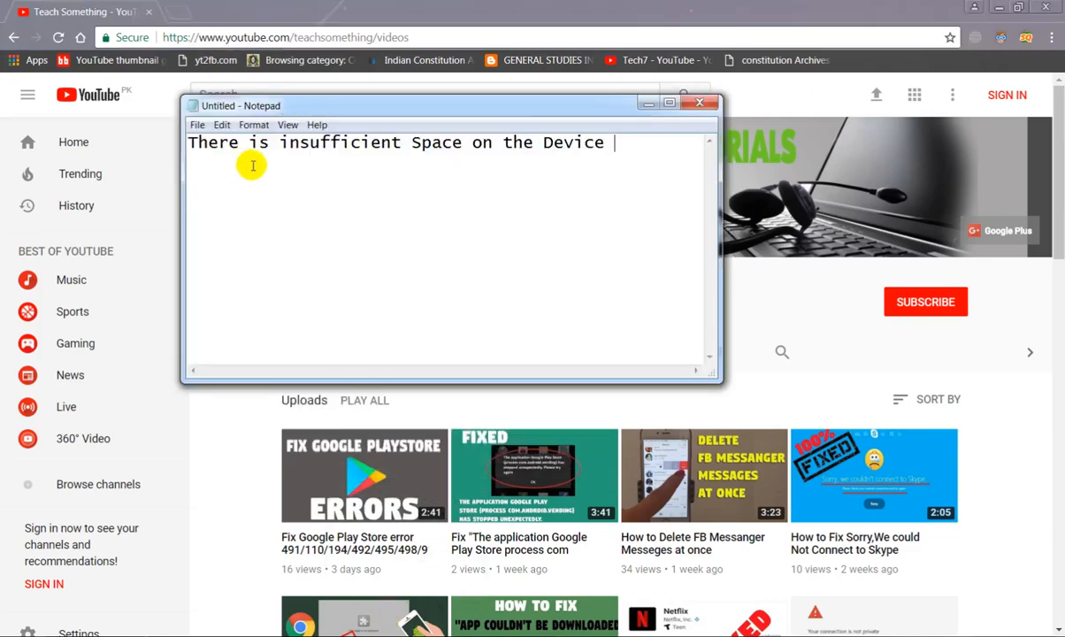
mouse_move(396, 190)
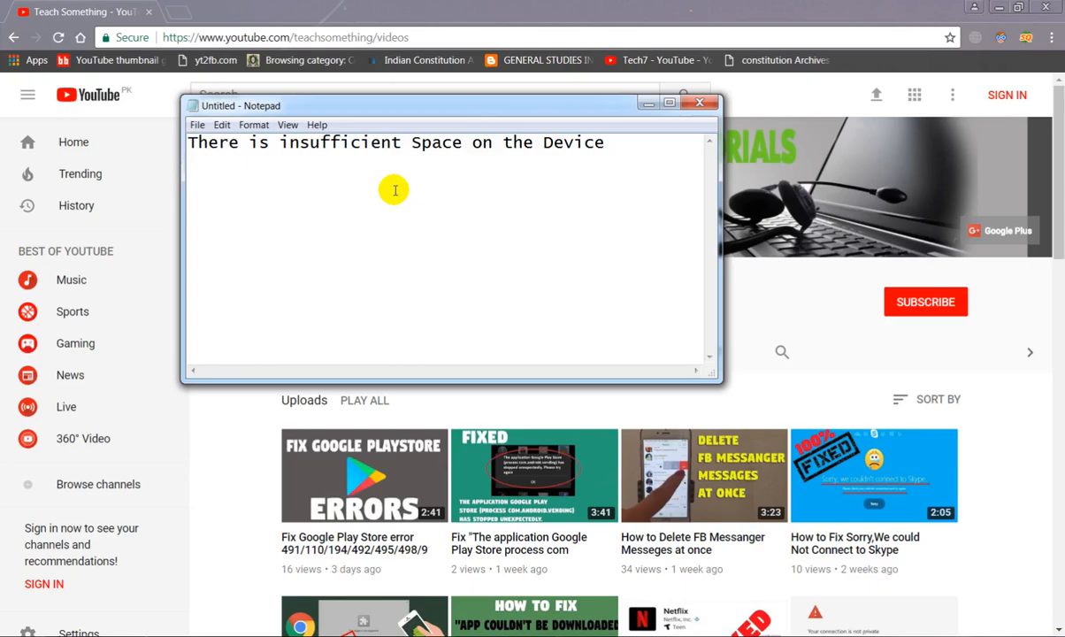
mouse_move(659, 128)
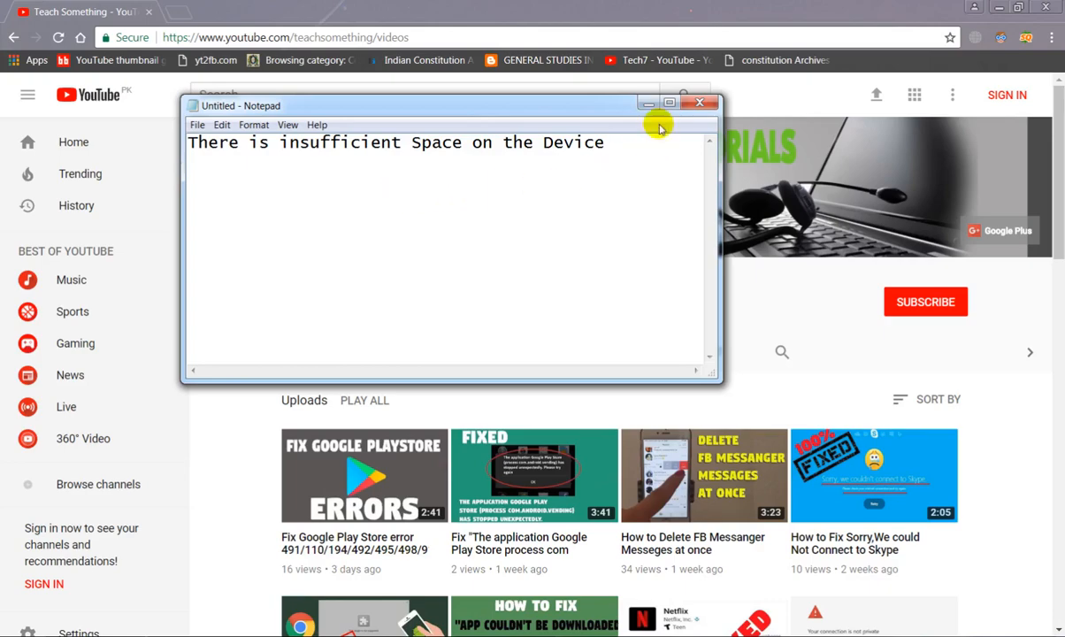
- Minimize the Notepad note reading 'There is insufficient Space on the Device'
click(700, 103)
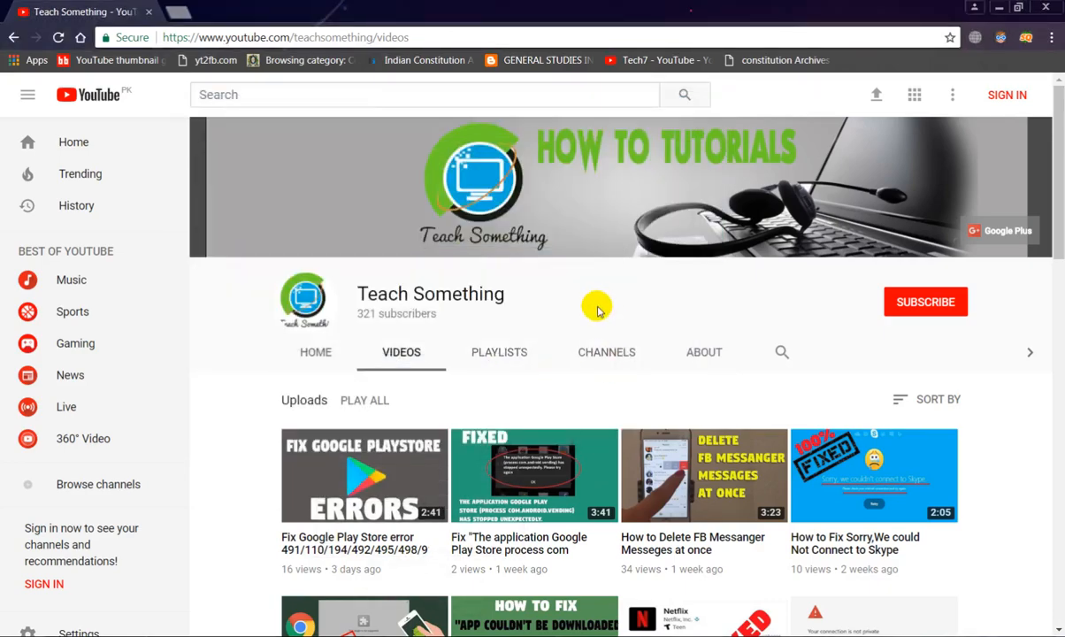
mouse_move(584, 286)
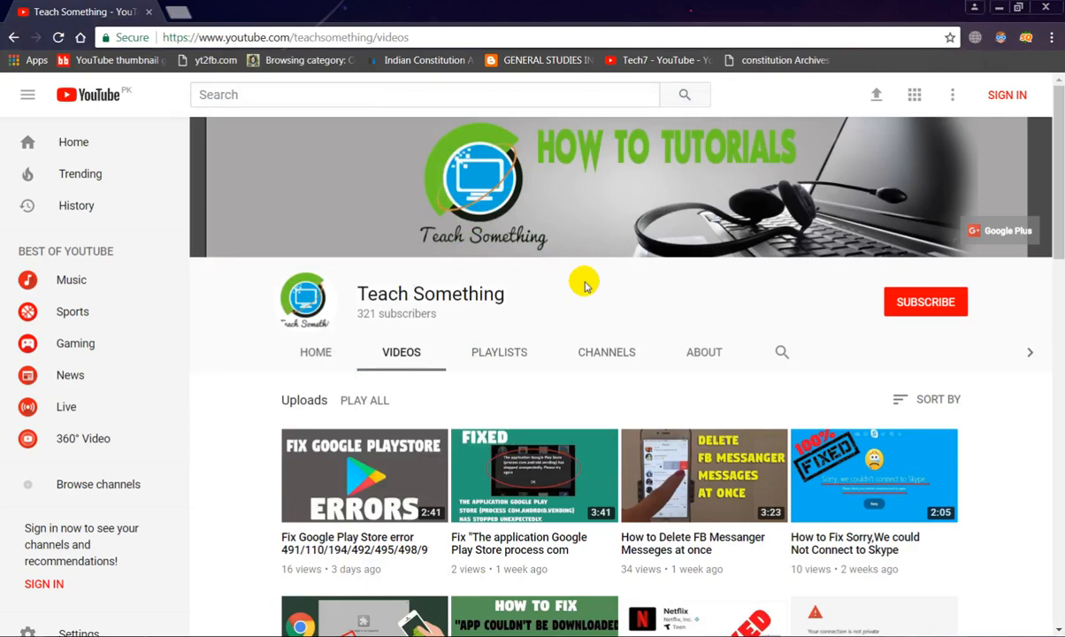
mouse_move(607, 285)
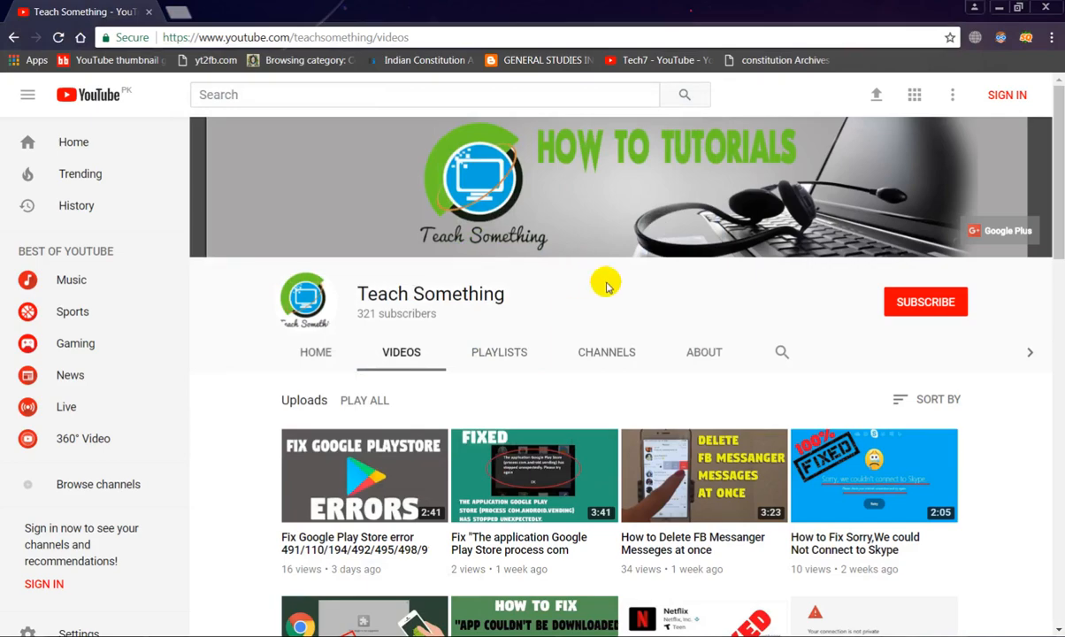
mouse_move(587, 287)
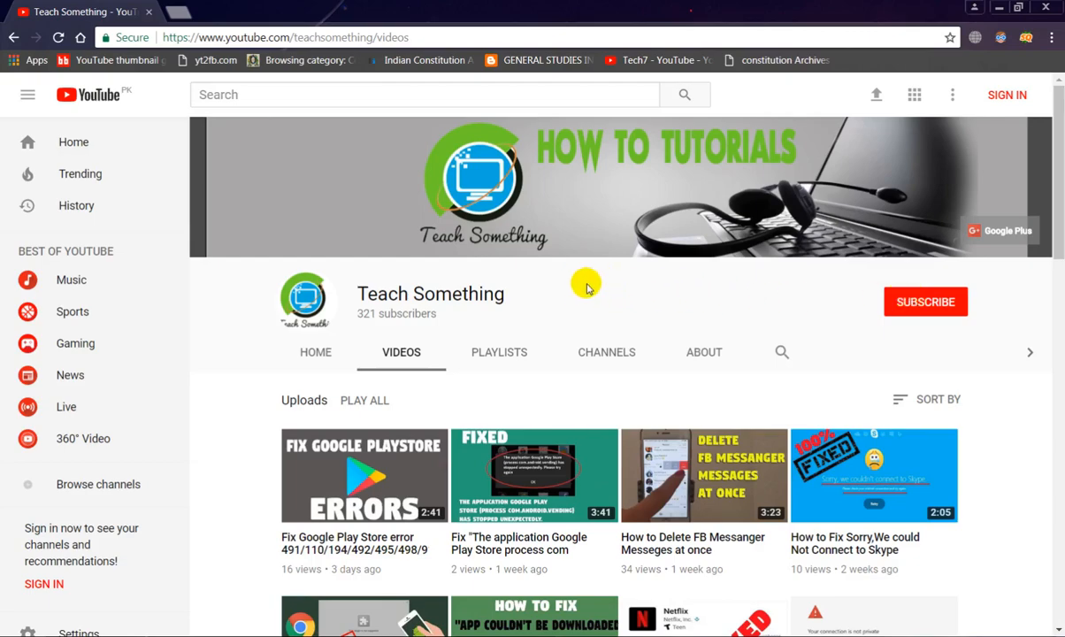
mouse_move(586, 242)
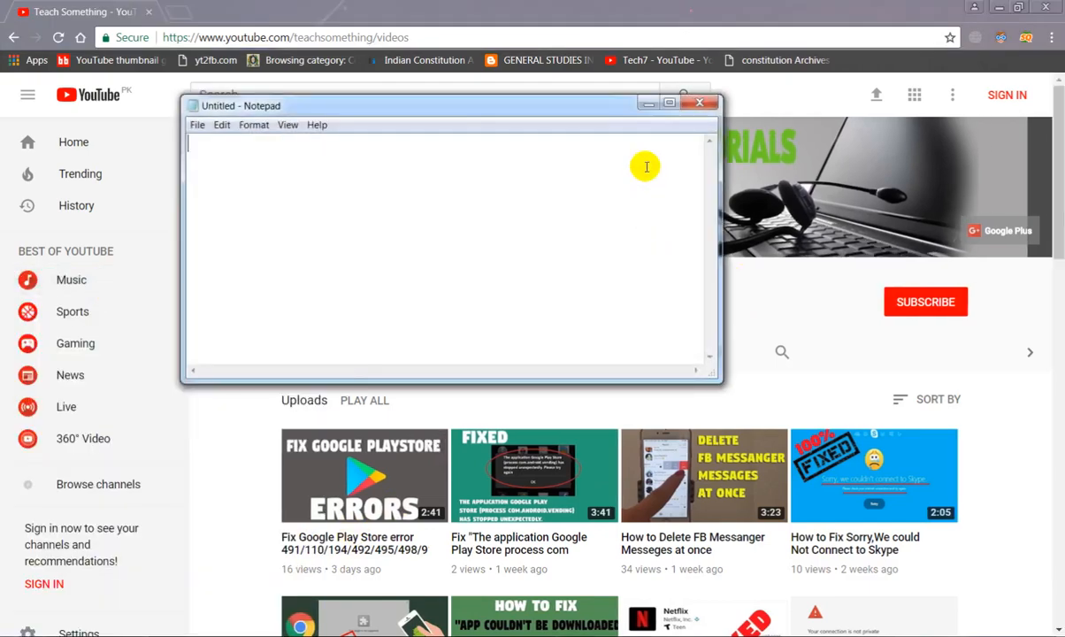
- Bring the Vysor window mirroring the phone's home screen into view
click(670, 103)
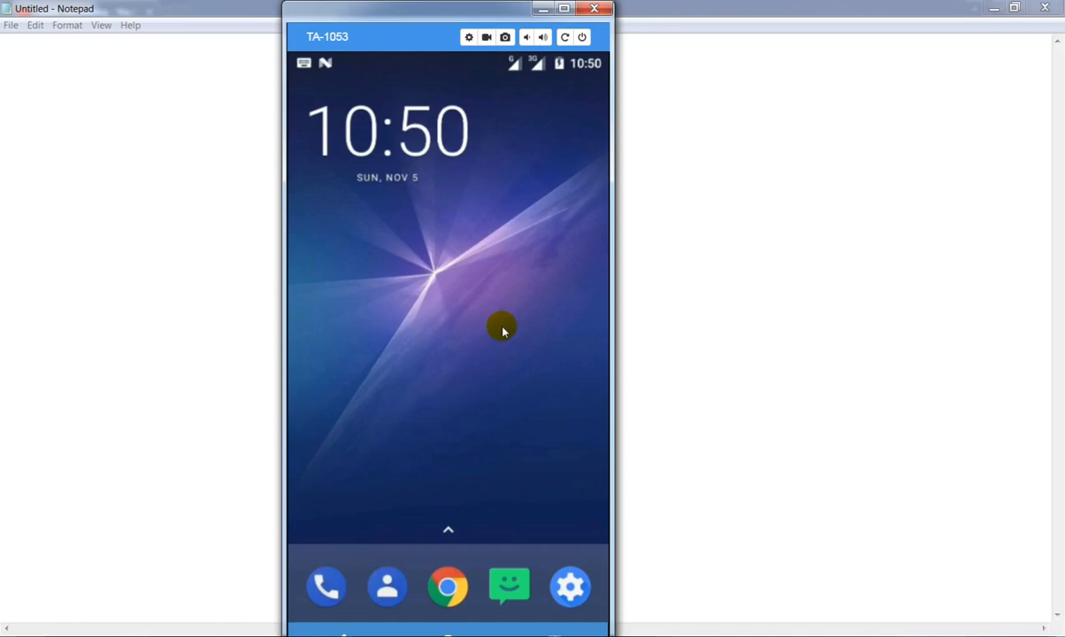
mouse_move(491, 358)
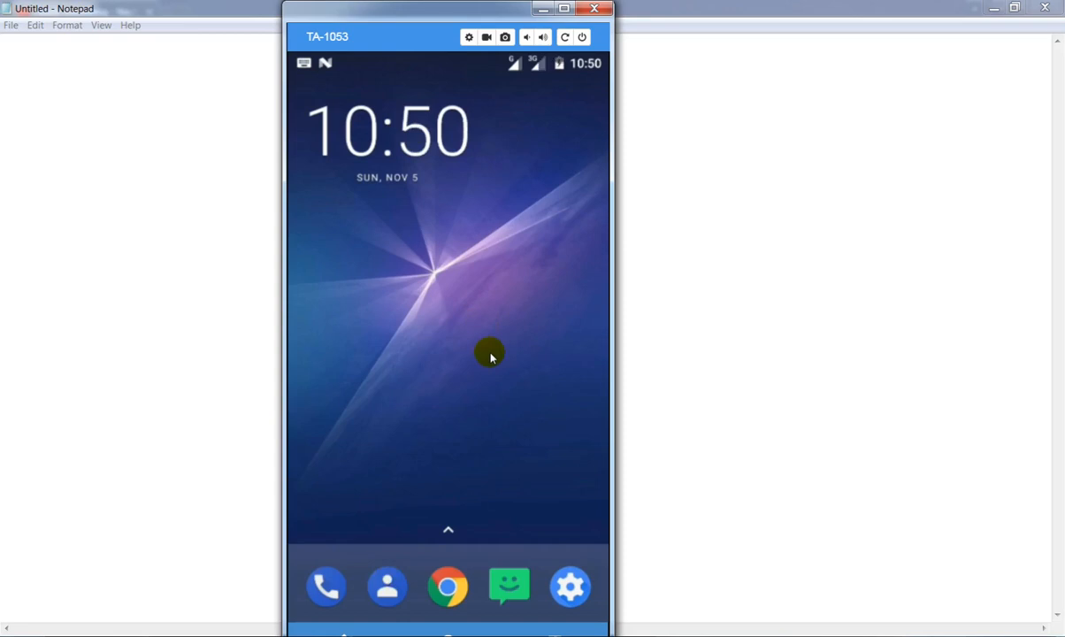
mouse_move(539, 394)
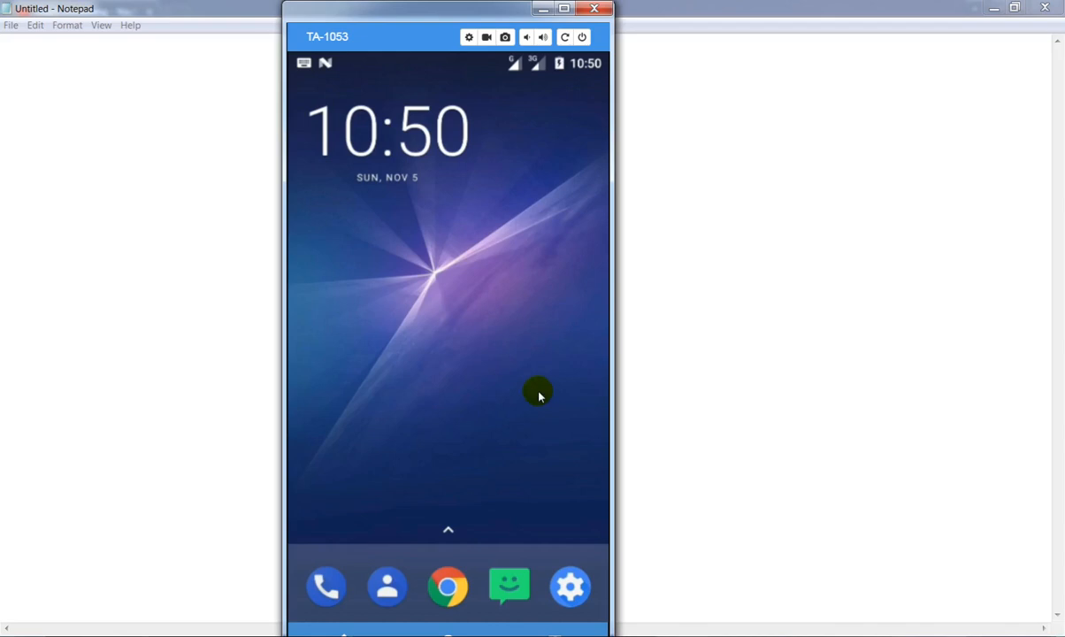
mouse_move(490, 399)
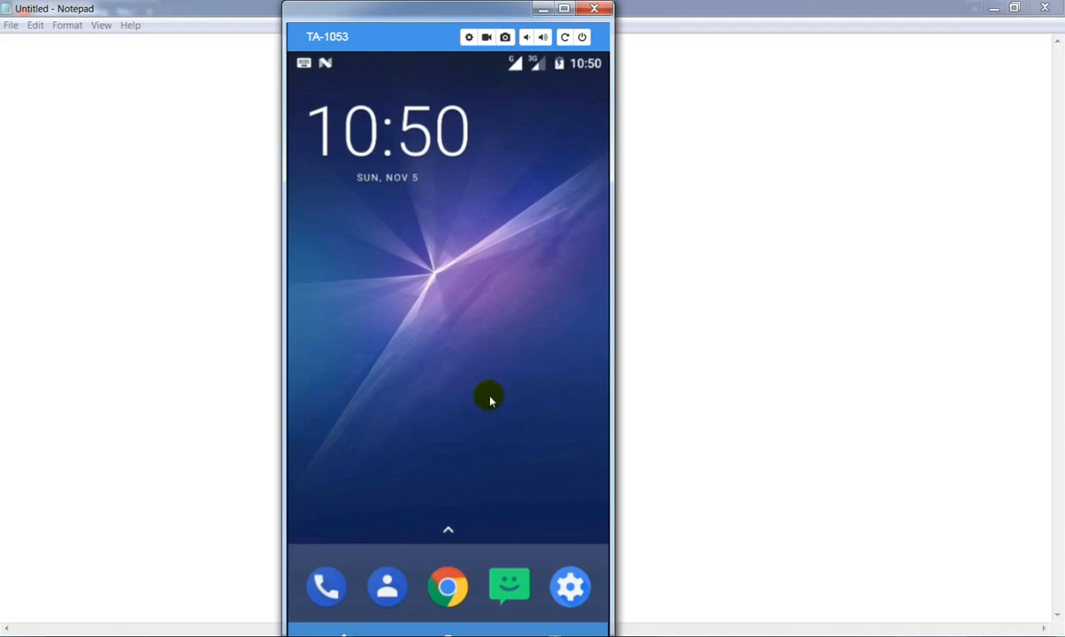
- Go into the phone's Settings and its Storage page showing 9.34 GB of 16 GB used
click(569, 586)
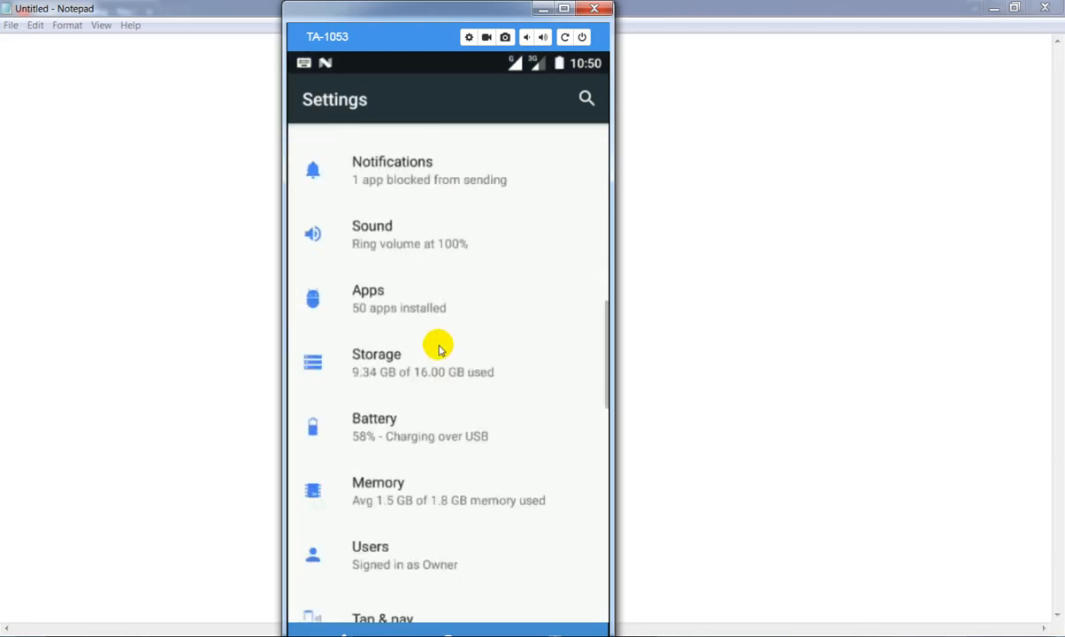
mouse_move(396, 372)
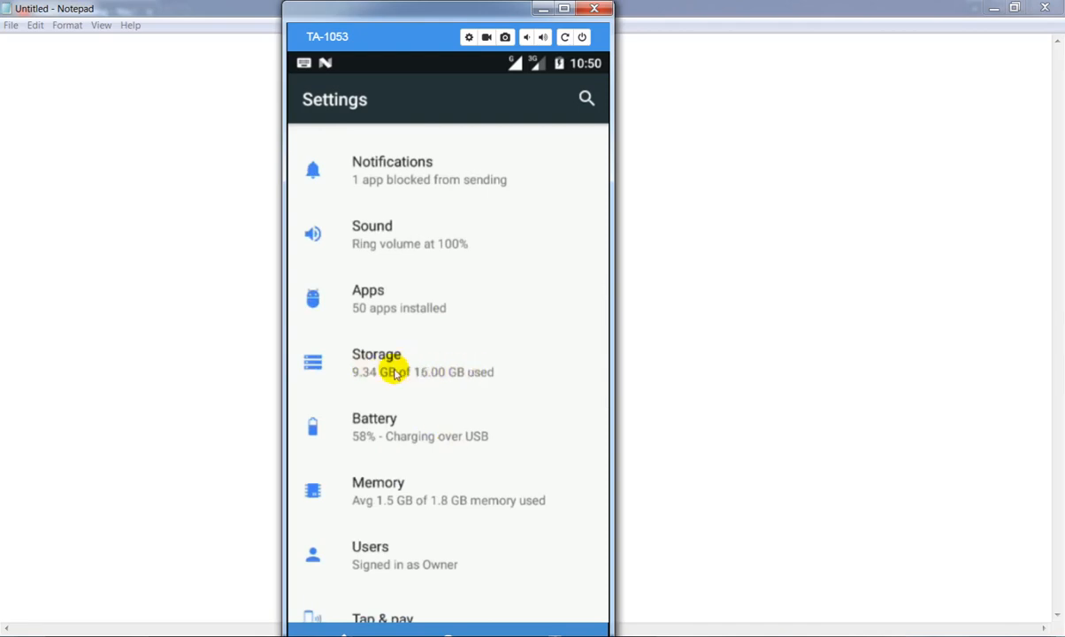
click(377, 362)
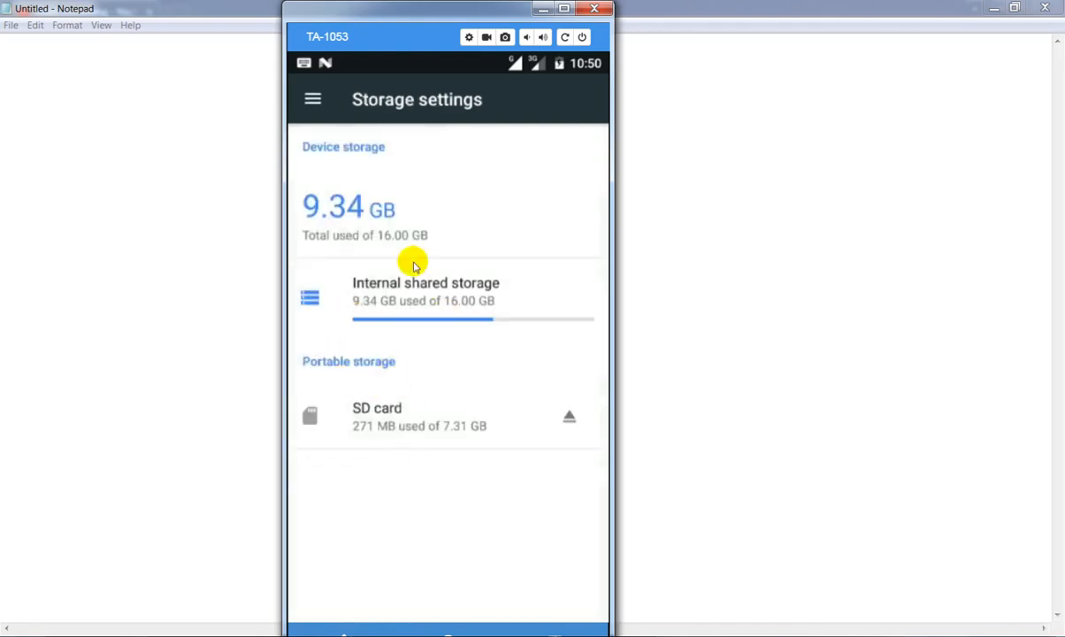
mouse_move(371, 305)
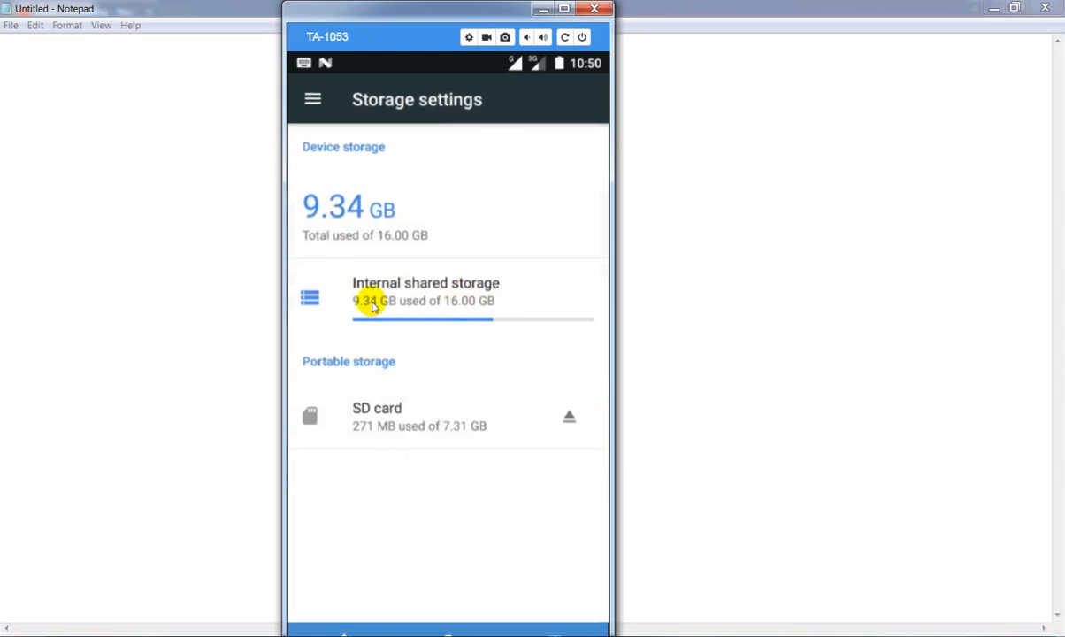
- View the internal shared storage breakdown down to Cached data at 153 MB
click(426, 292)
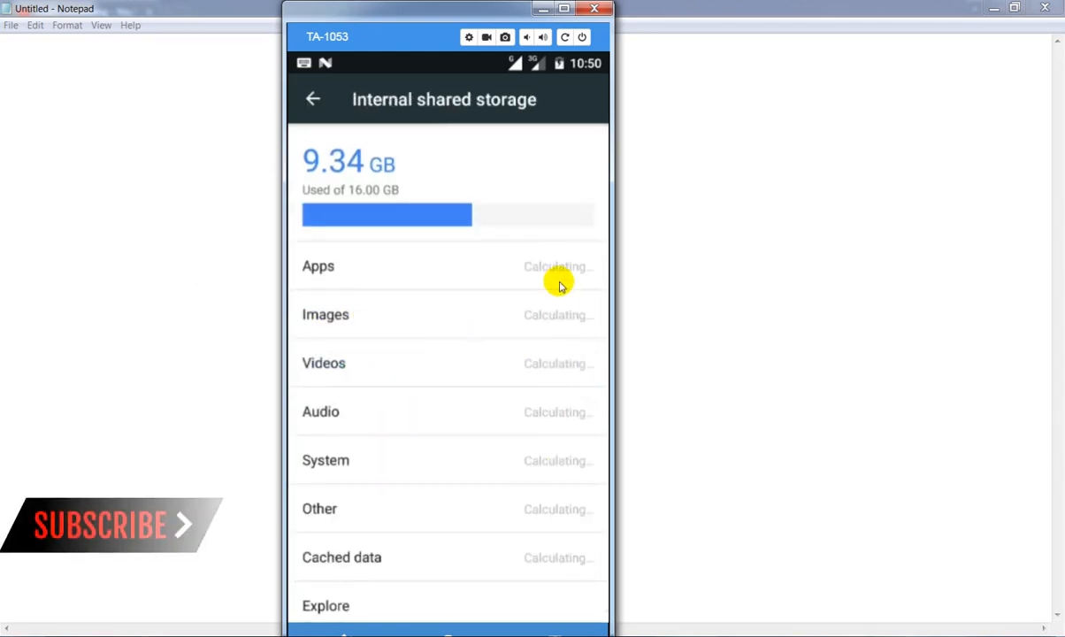
mouse_move(575, 513)
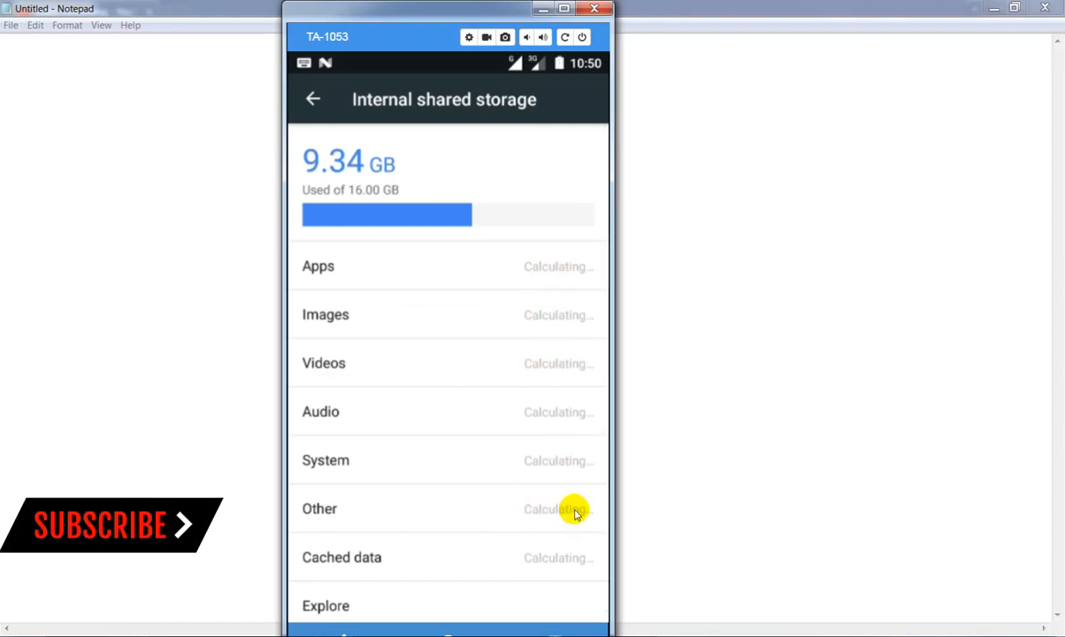
mouse_move(513, 363)
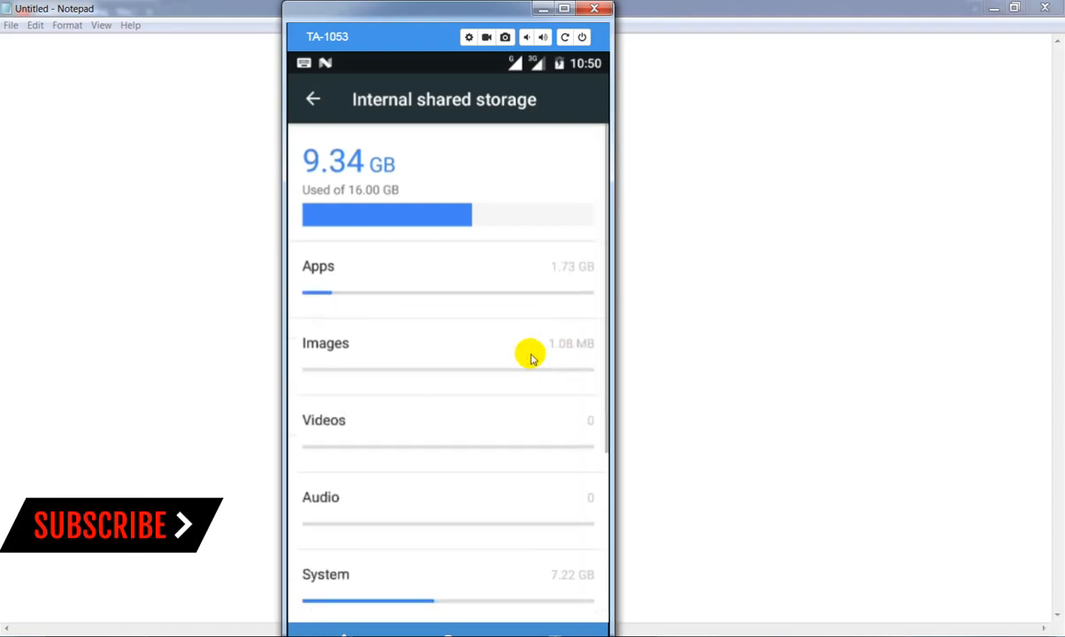
scroll(down, 3)
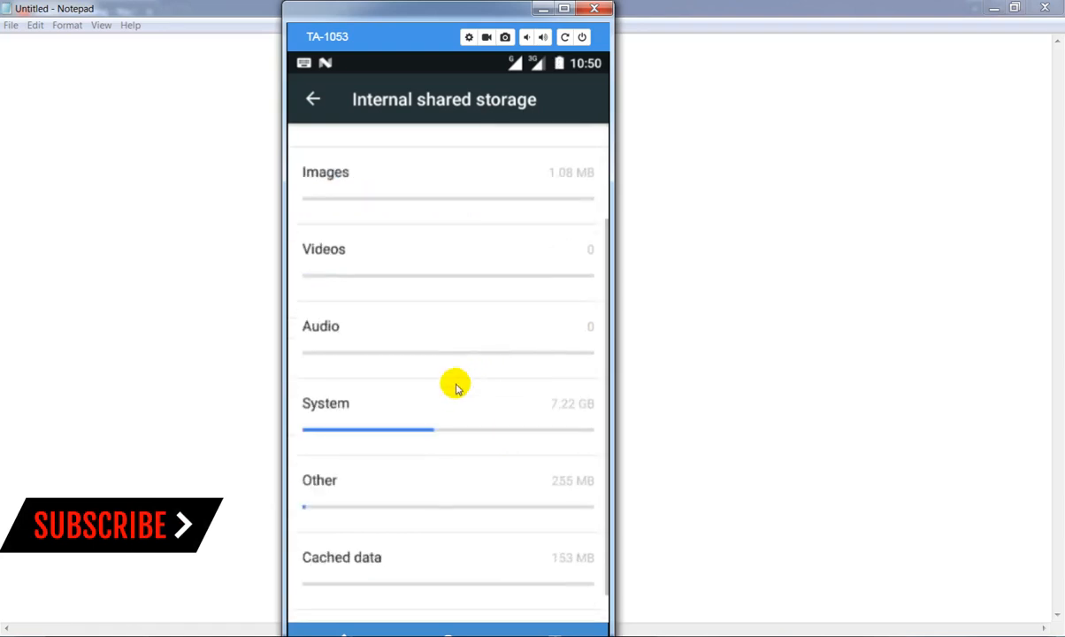
scroll(down, 3)
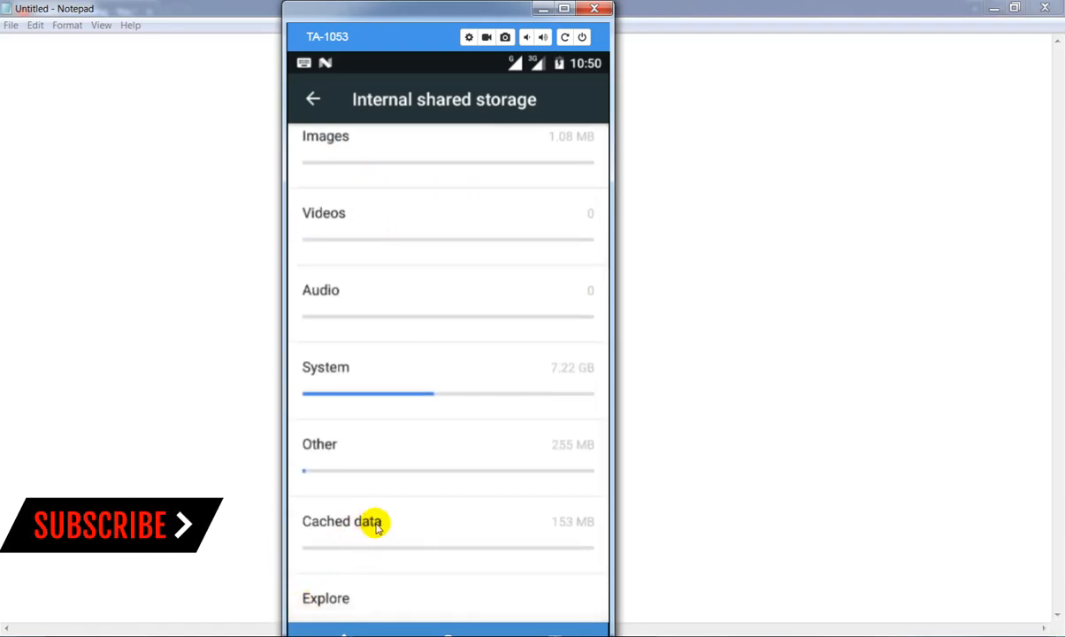
- Clear the cached data for all apps, confirming with OK
click(342, 521)
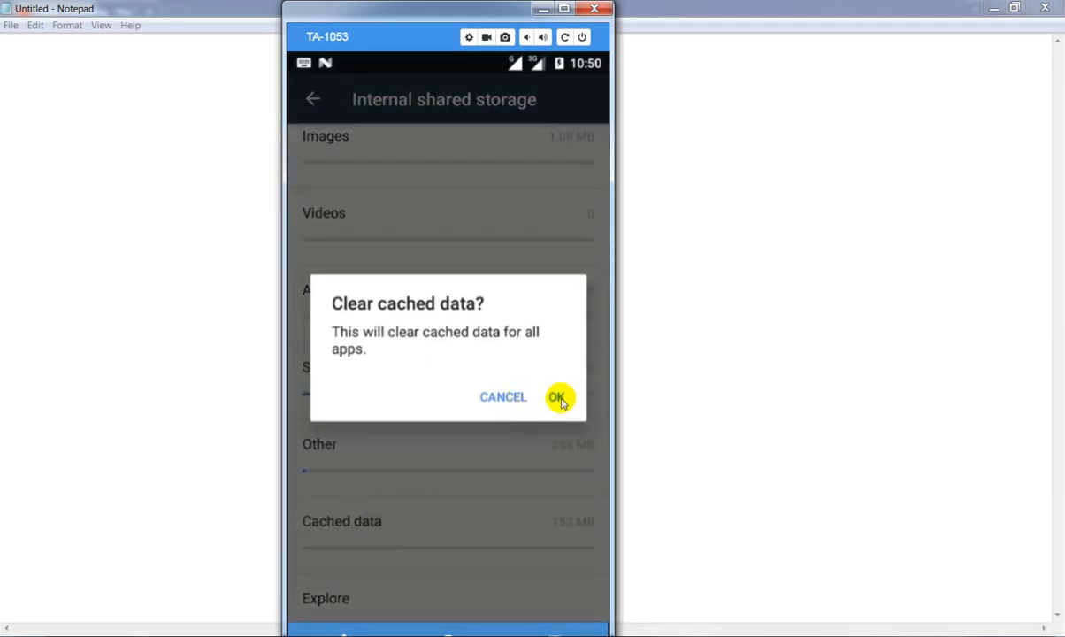
click(557, 396)
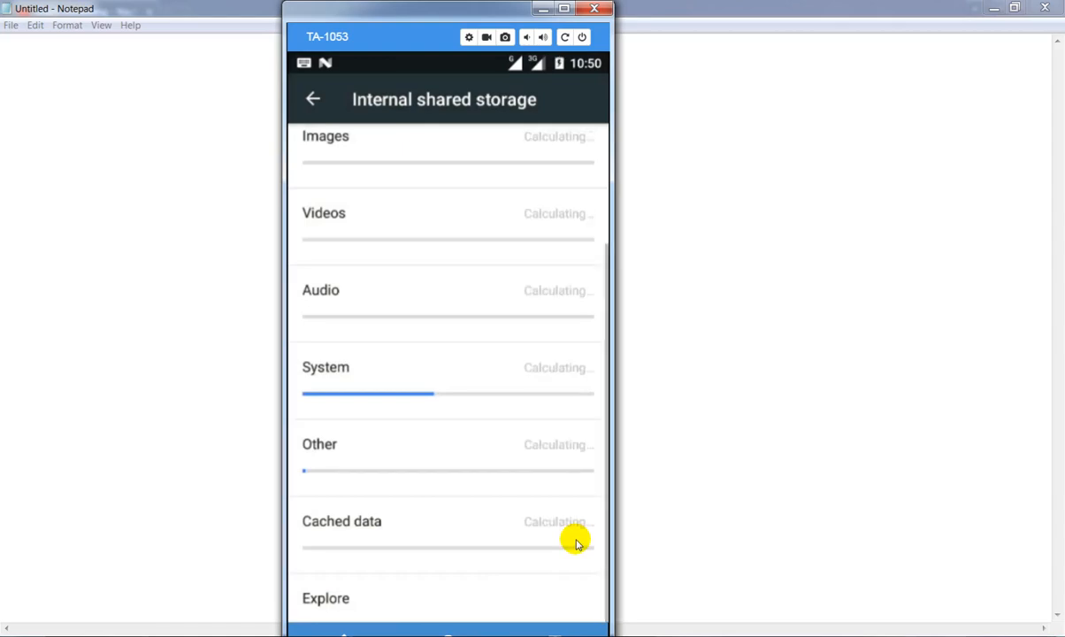
mouse_move(497, 485)
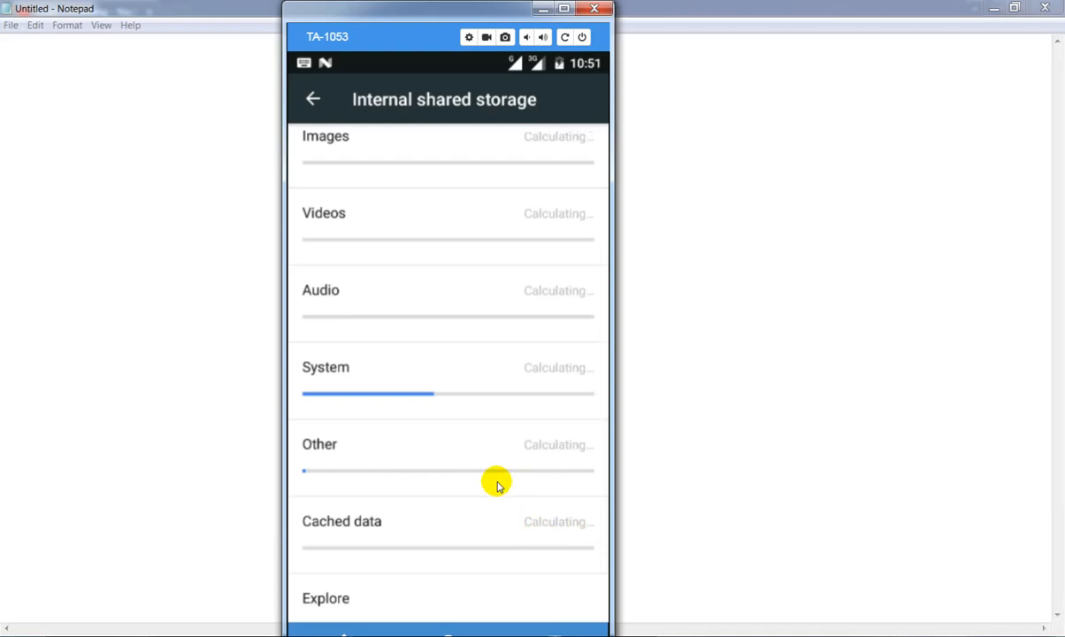
mouse_move(550, 473)
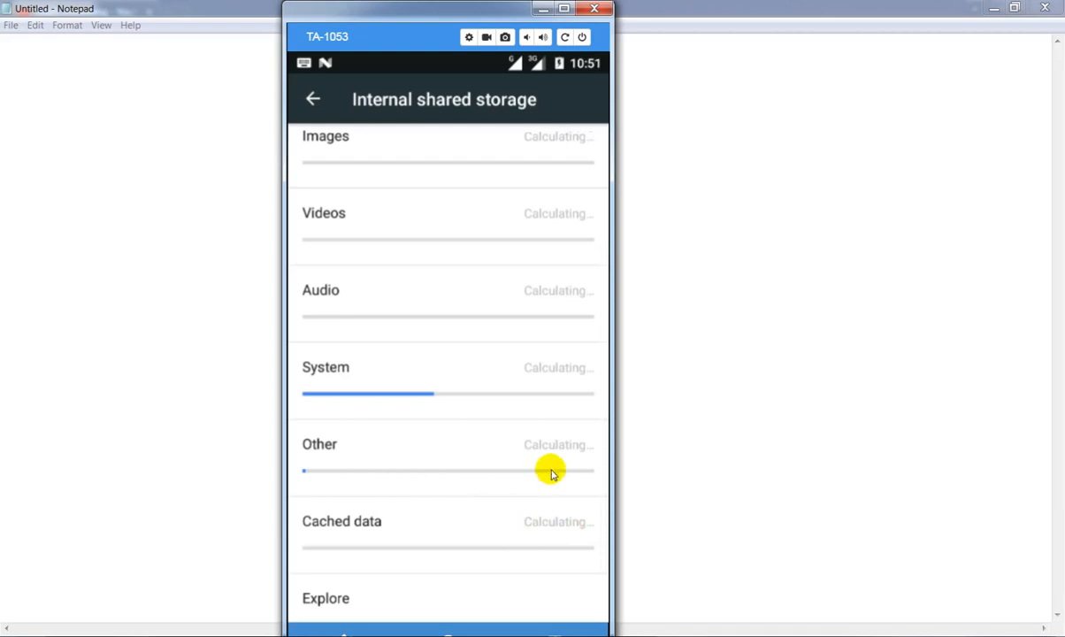
mouse_move(552, 286)
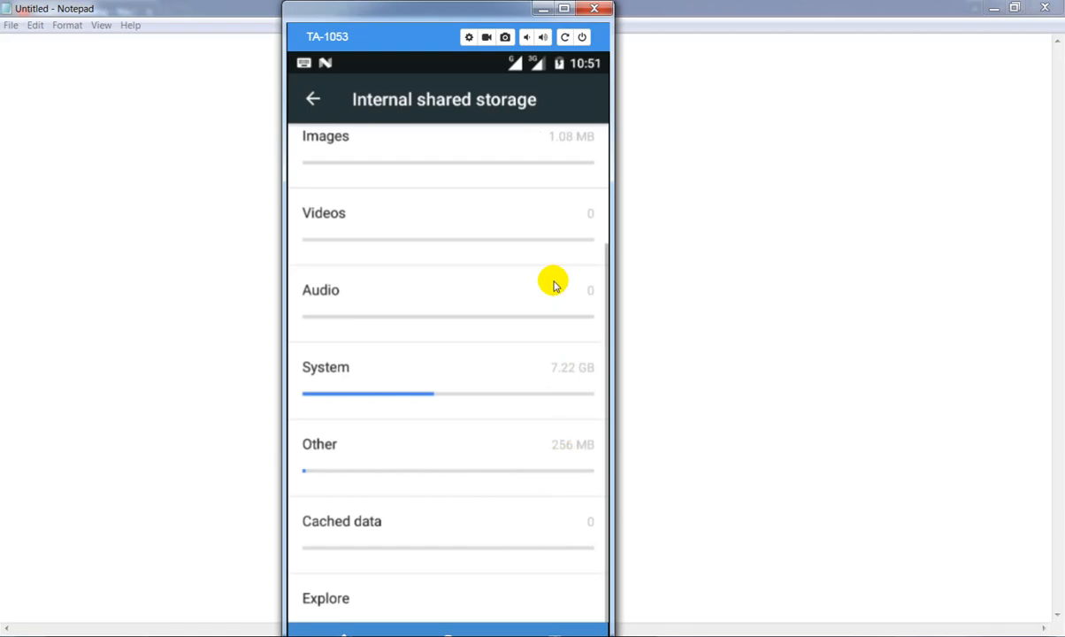
mouse_move(341, 534)
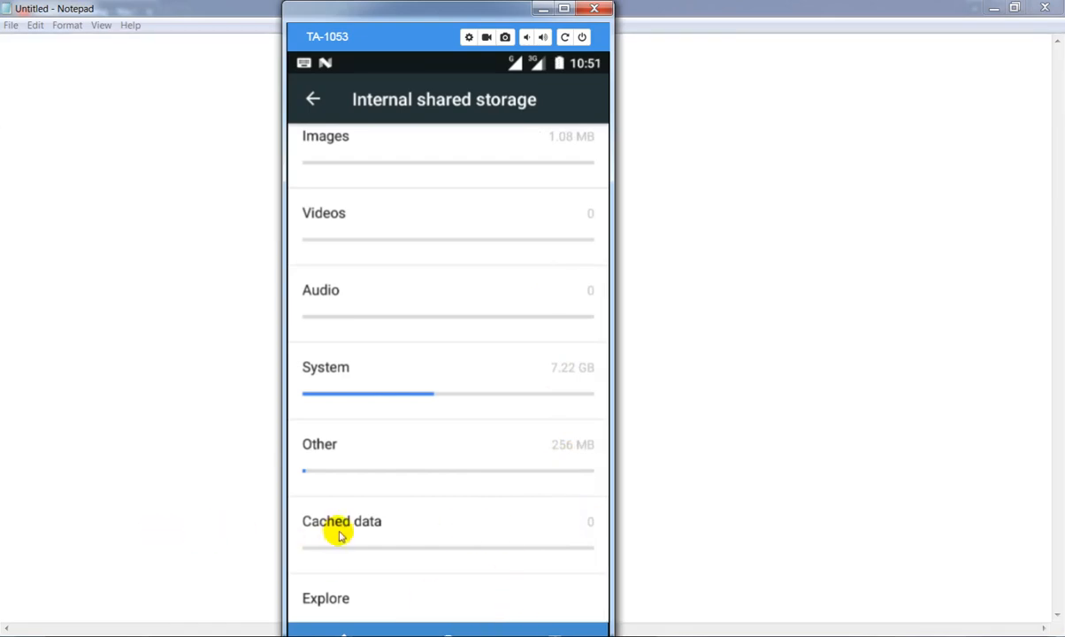
mouse_move(580, 633)
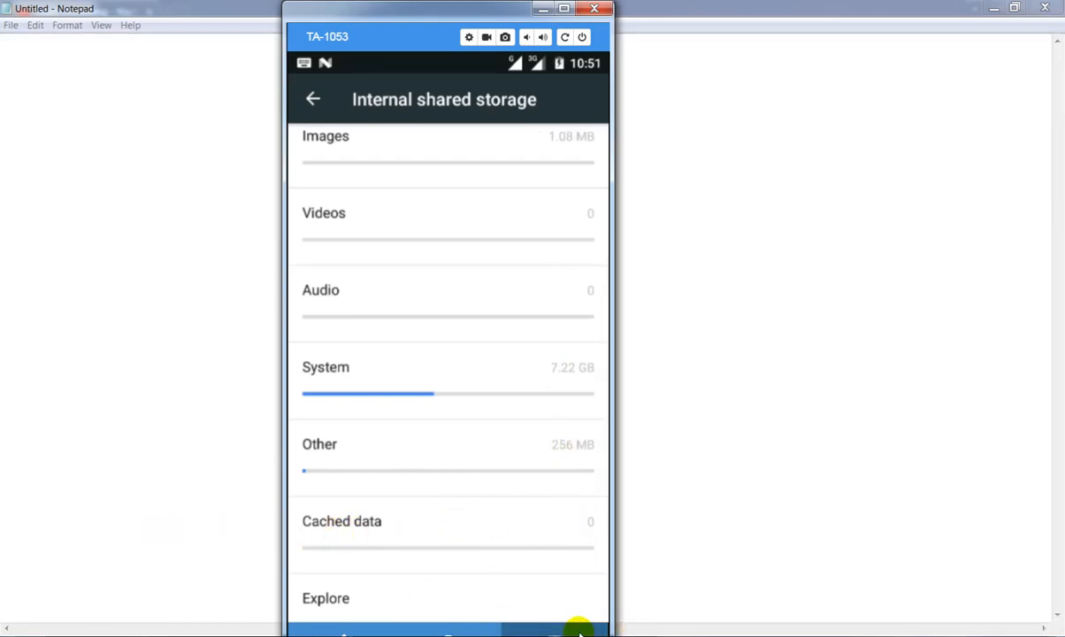
- Close the Settings app from Recents to return to the home screen
click(577, 630)
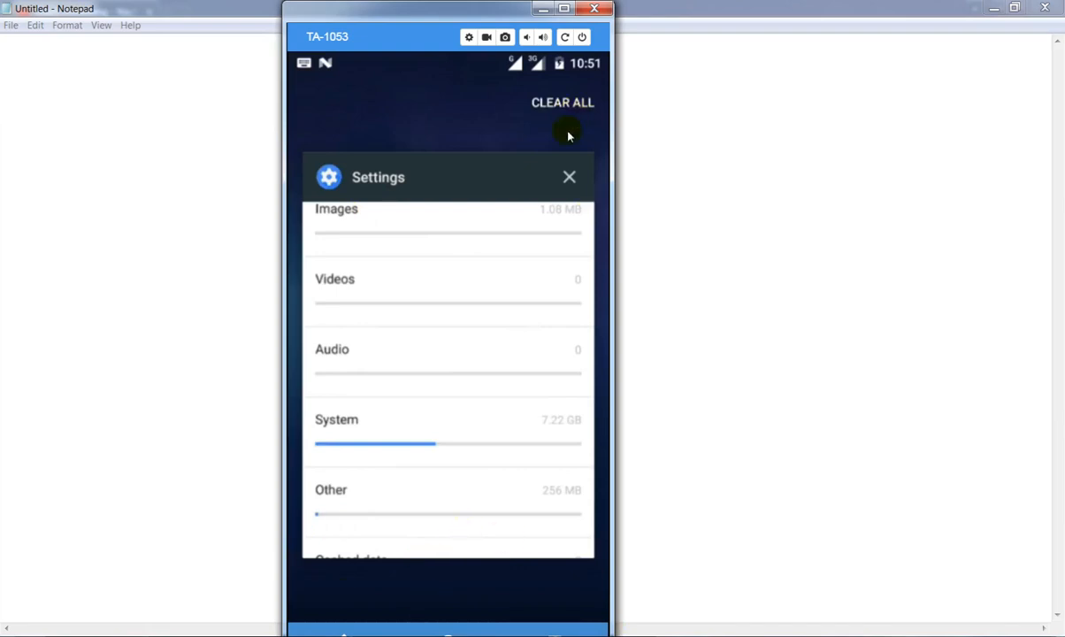
click(569, 177)
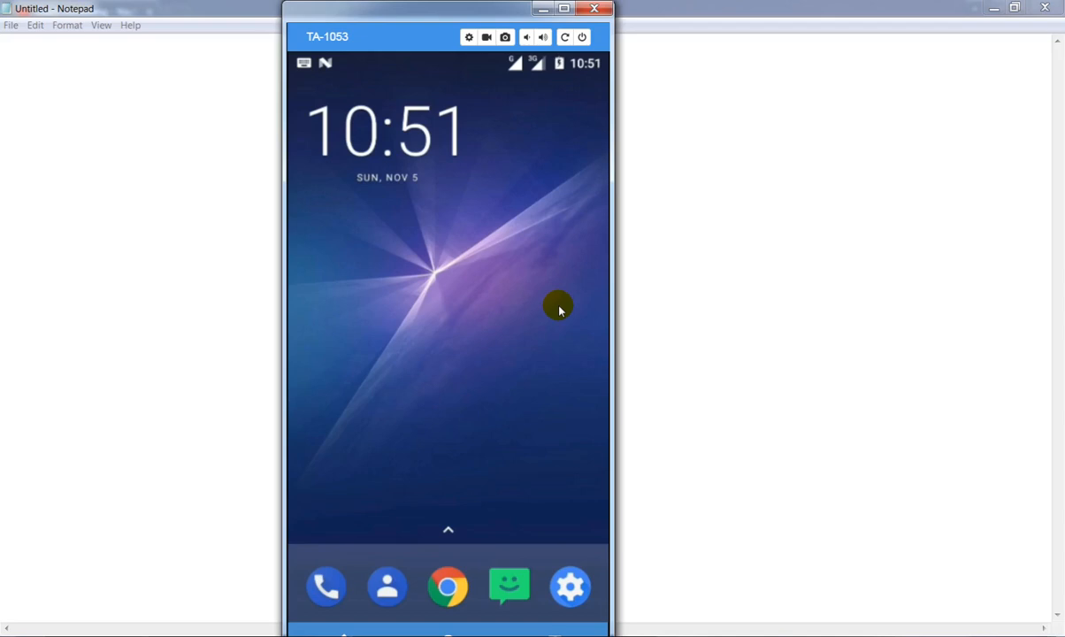
mouse_move(547, 376)
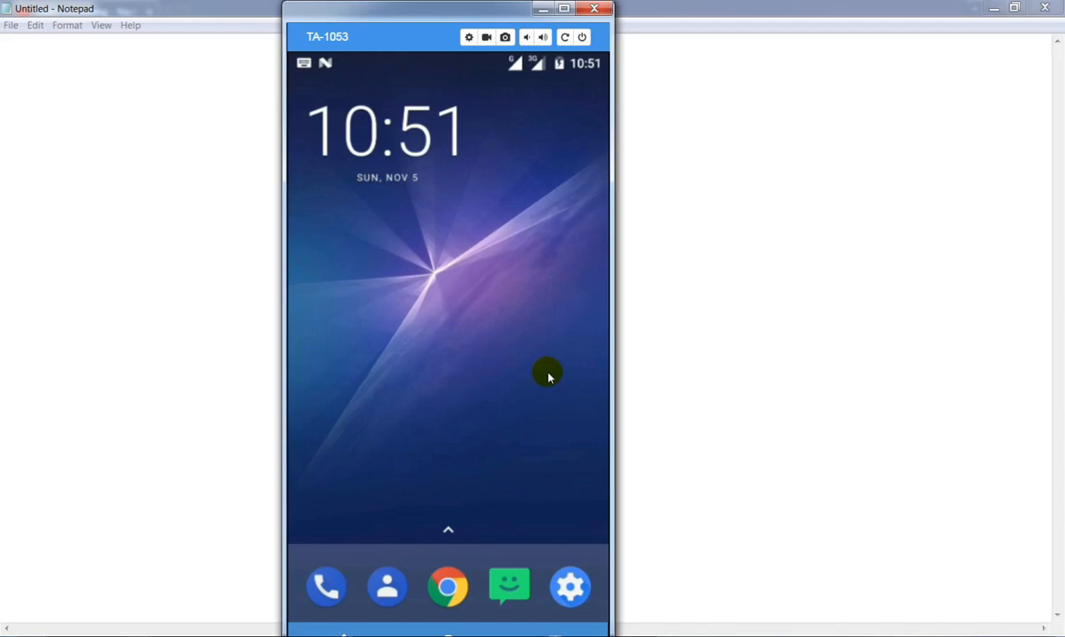
mouse_move(522, 357)
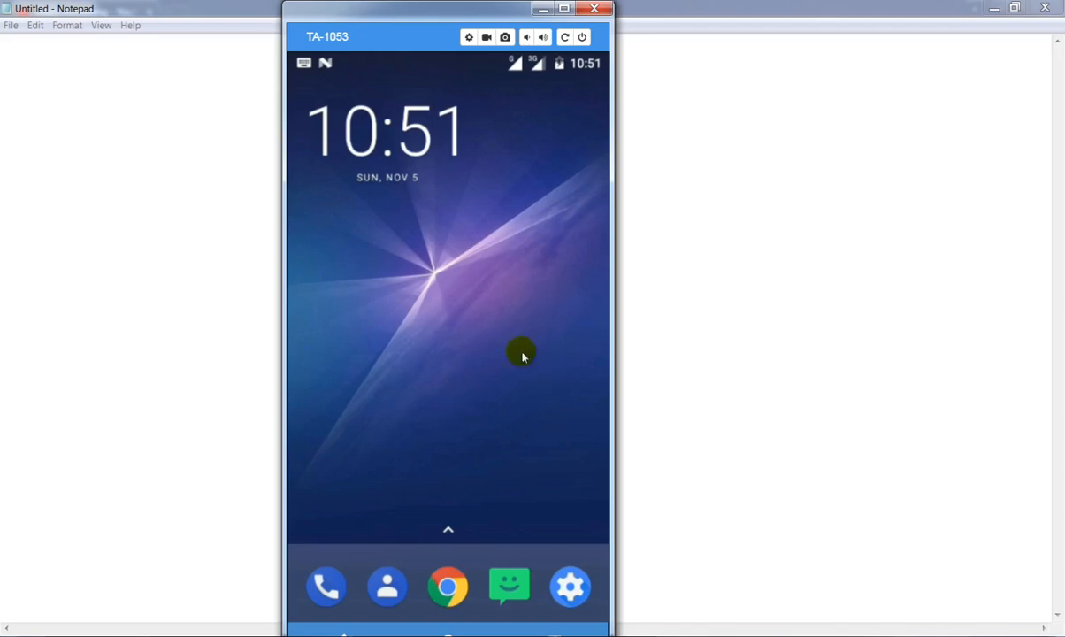
mouse_move(509, 360)
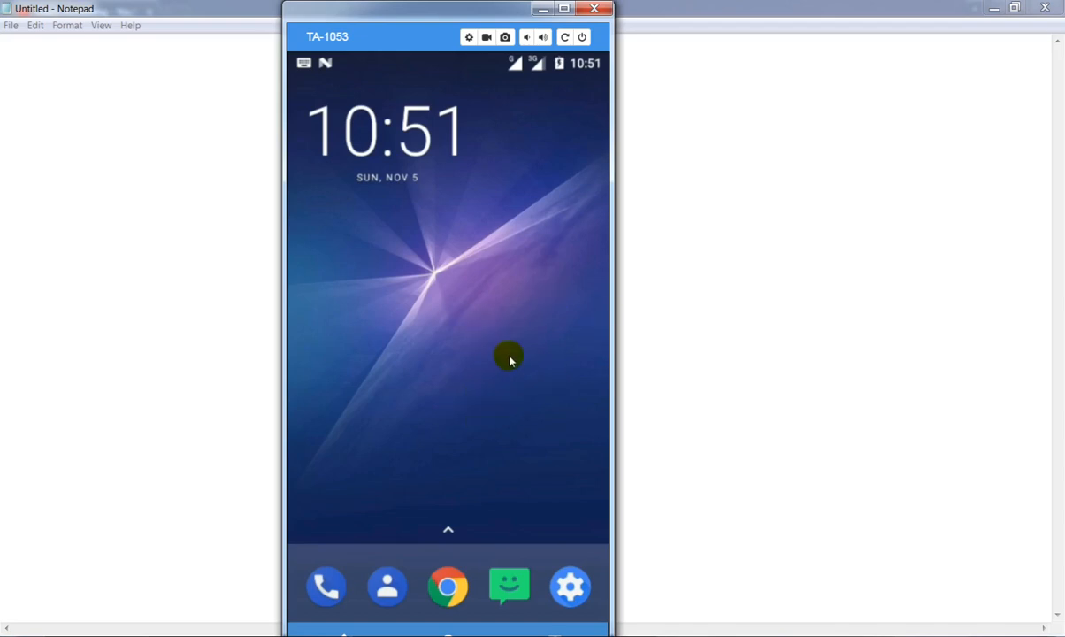
mouse_move(542, 391)
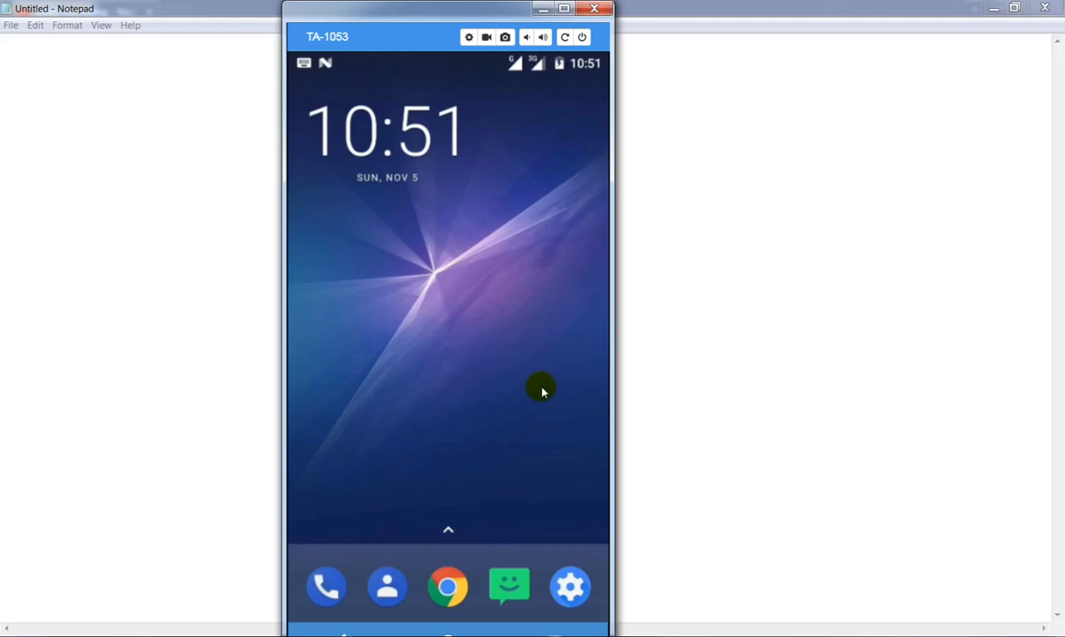
mouse_move(476, 374)
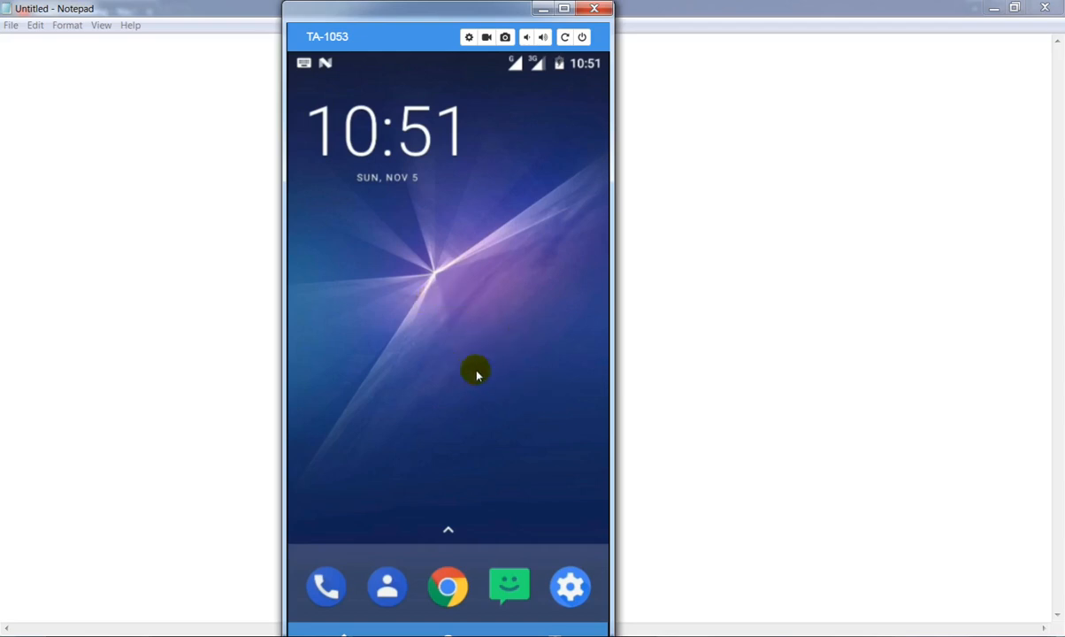
mouse_move(571, 586)
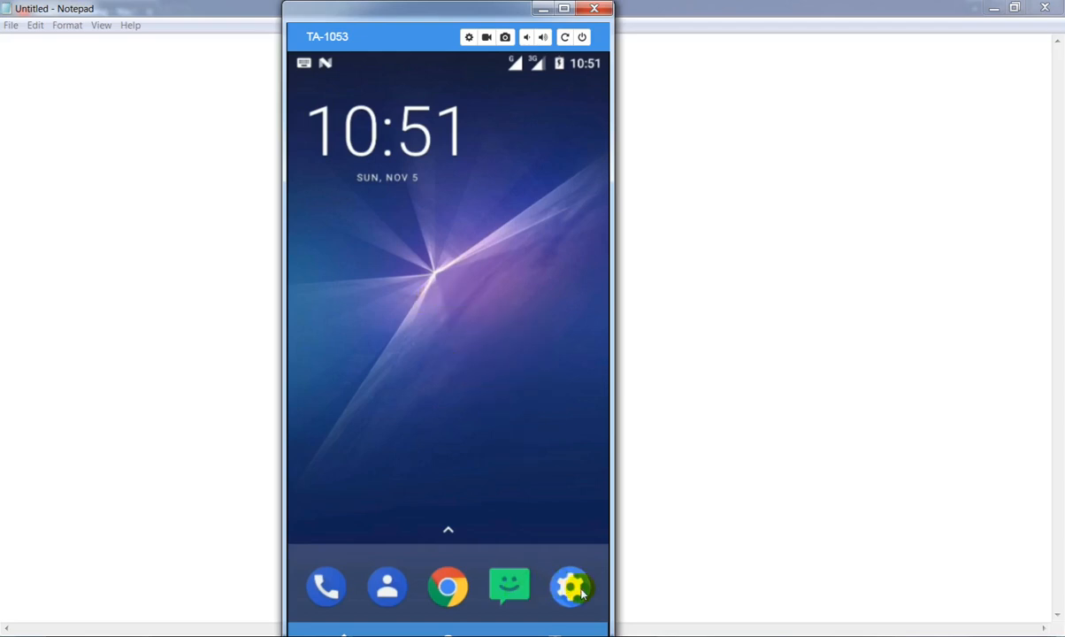
- Go into Settings and the Apps list of installed applications
click(570, 587)
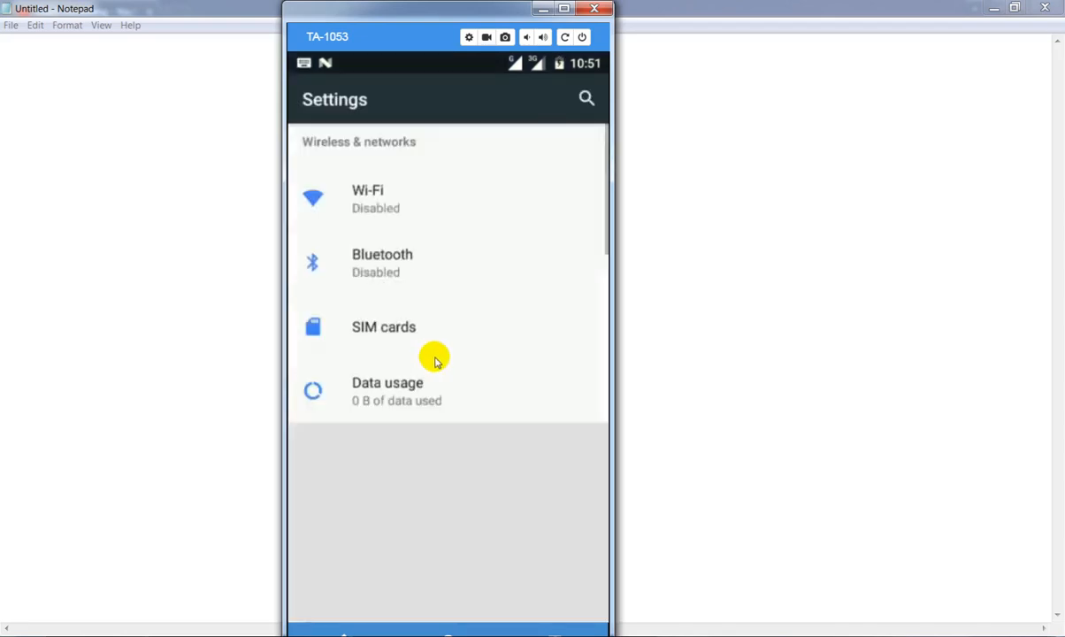
scroll(down, 3)
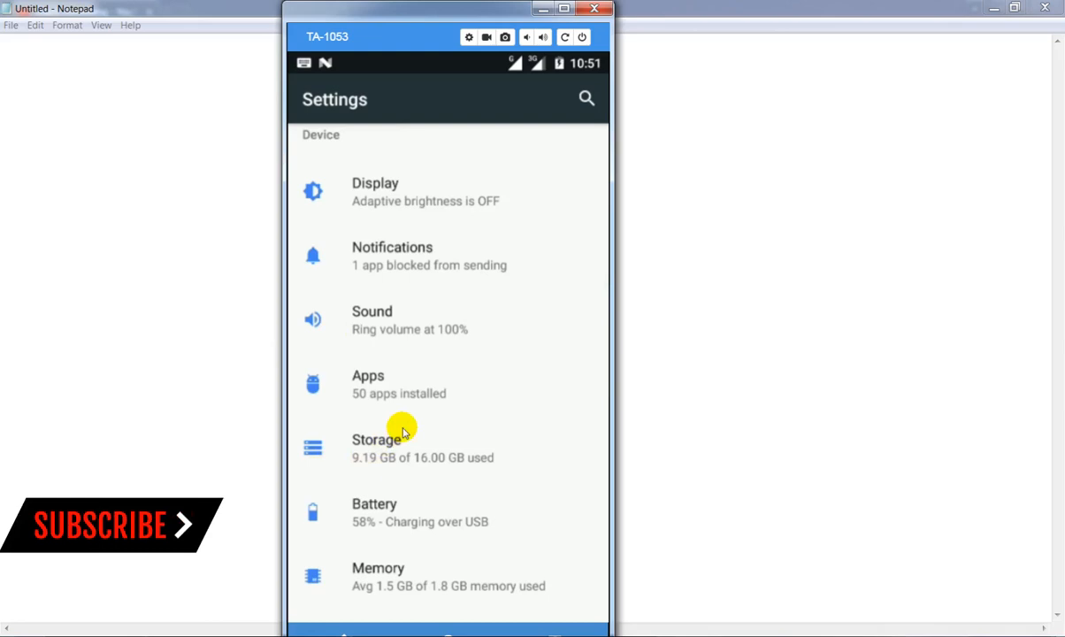
mouse_move(368, 393)
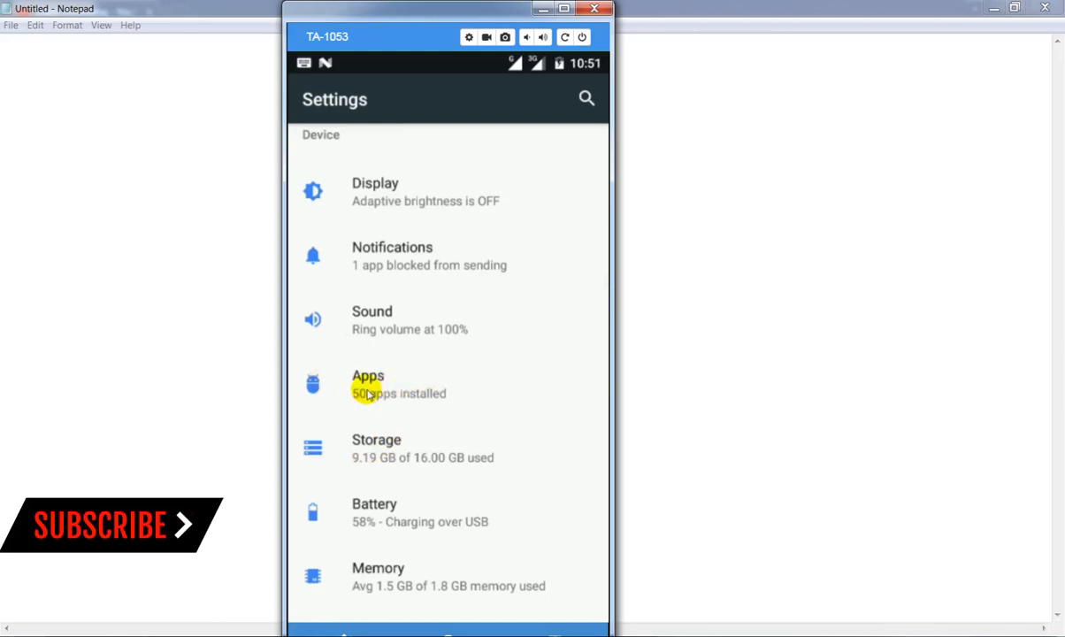
mouse_move(378, 434)
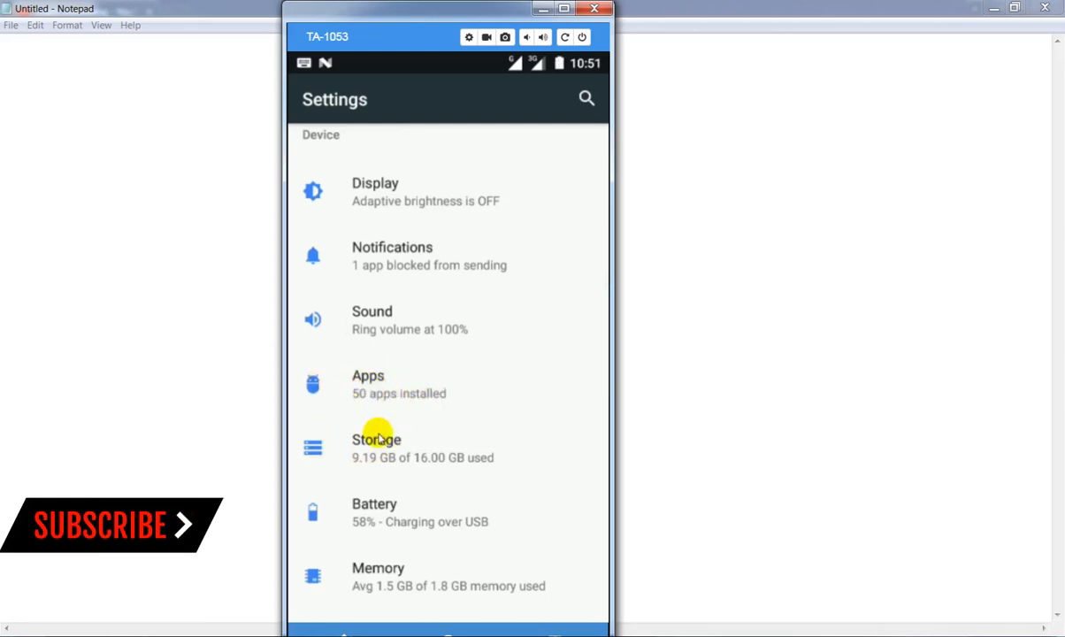
click(368, 384)
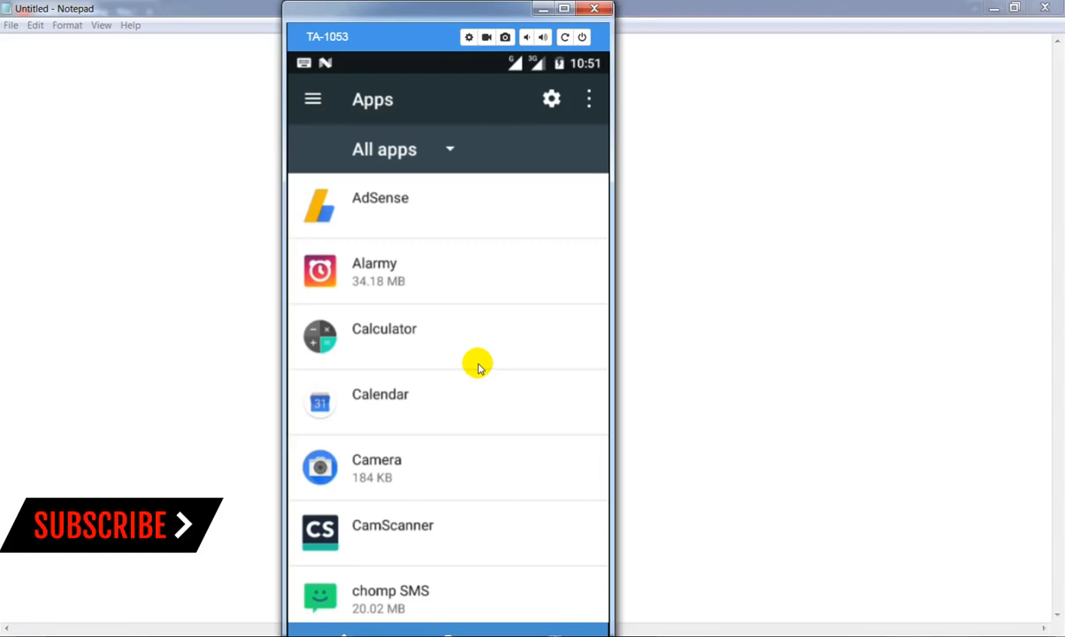
- Locate Google Play Store (260 KB) in the list and view its App info
scroll(down, 3)
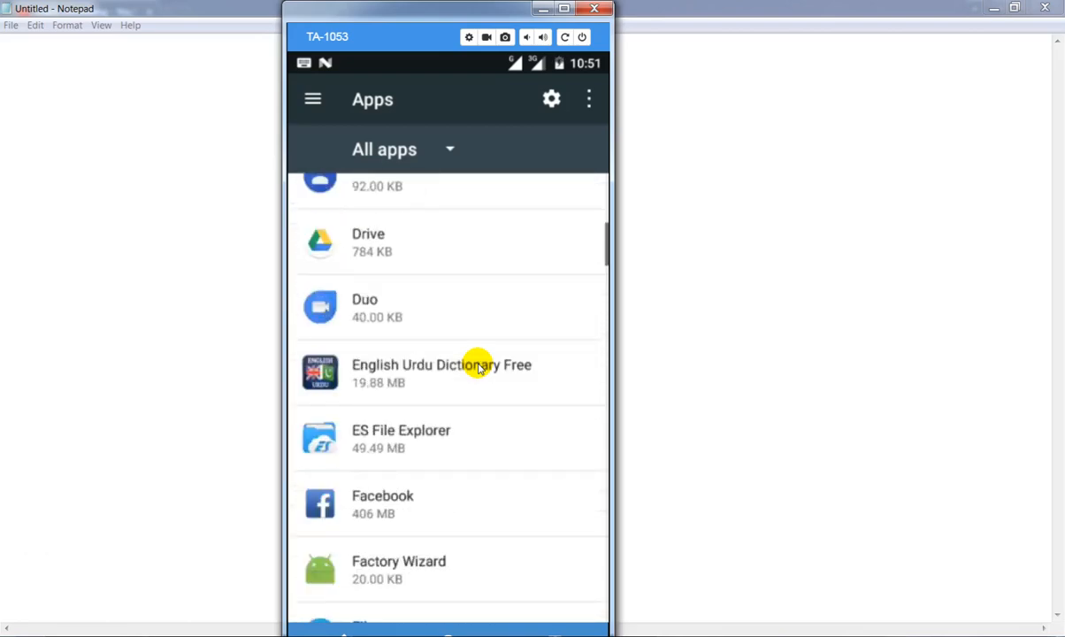
scroll(down, 3)
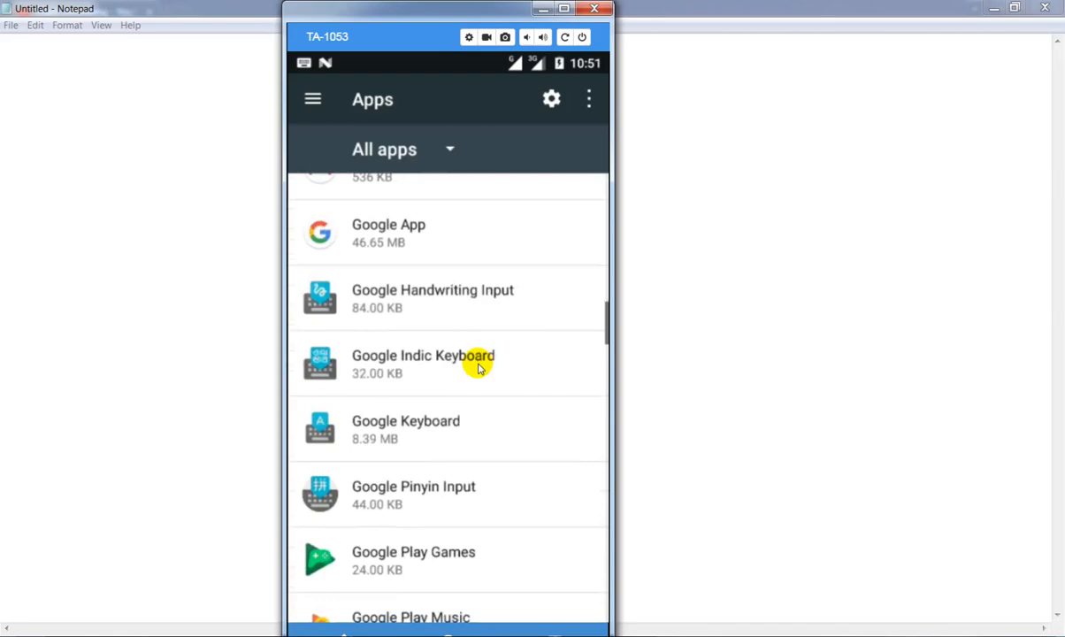
scroll(down, 3)
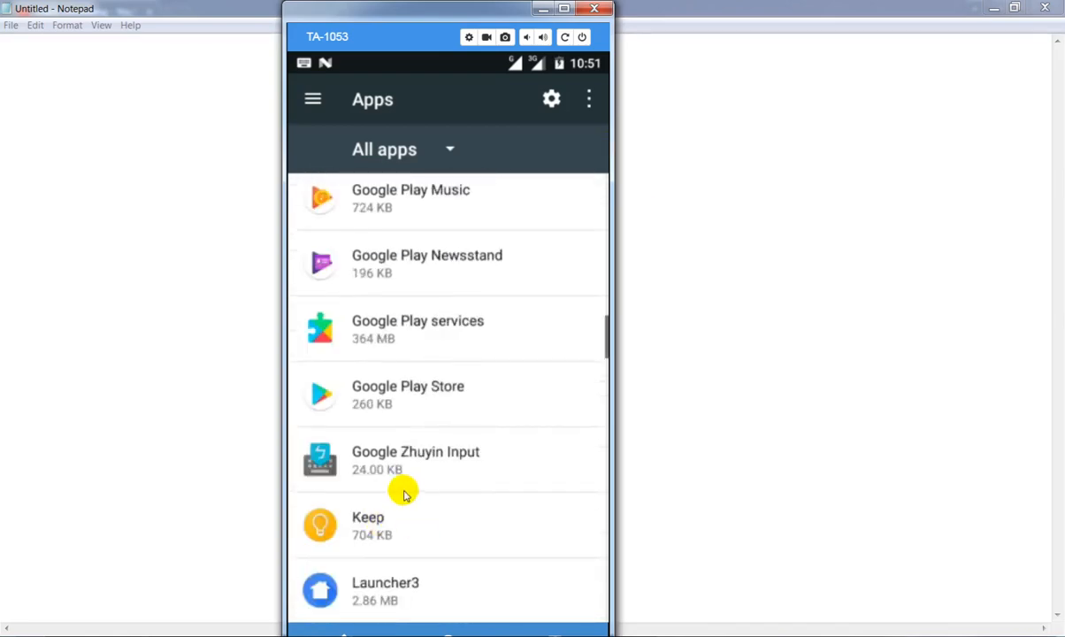
mouse_move(383, 395)
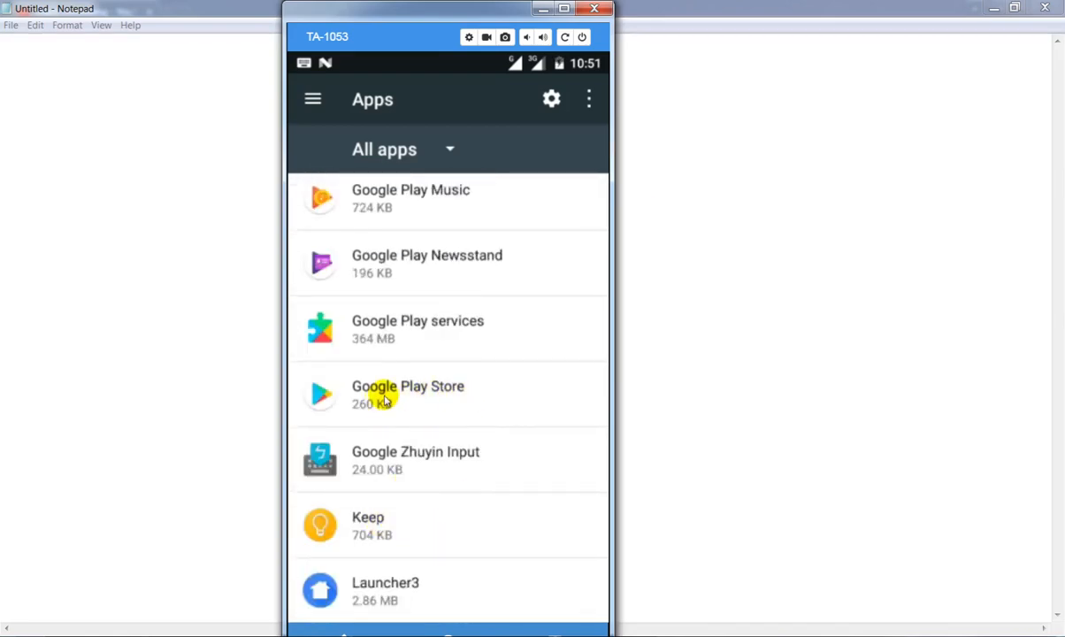
click(408, 393)
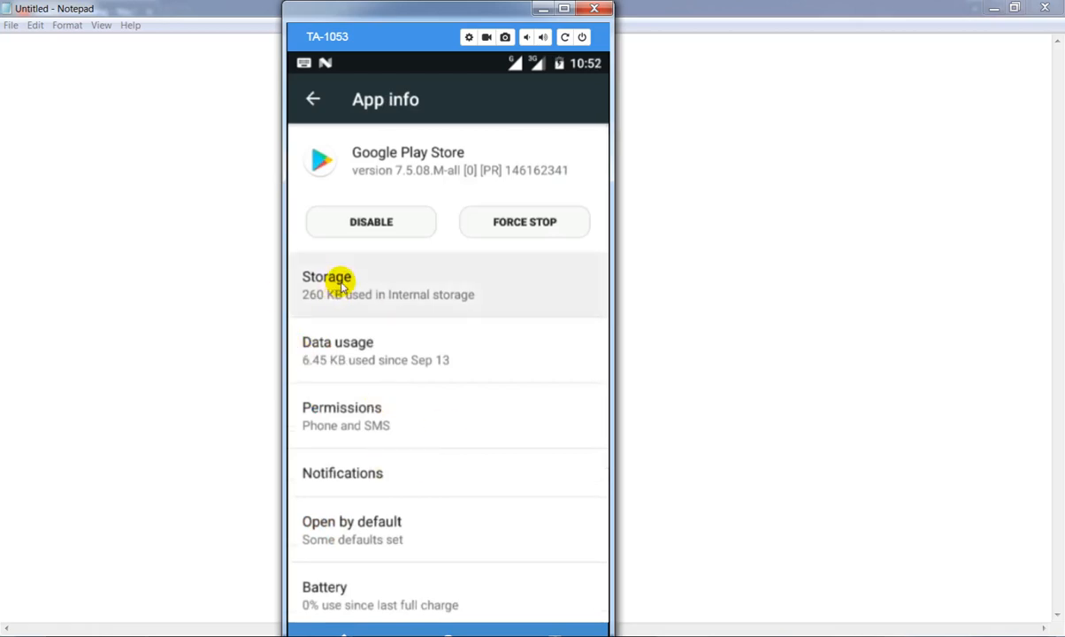
- Clear Google Play Store's app data so its storage reads 0 B
click(327, 283)
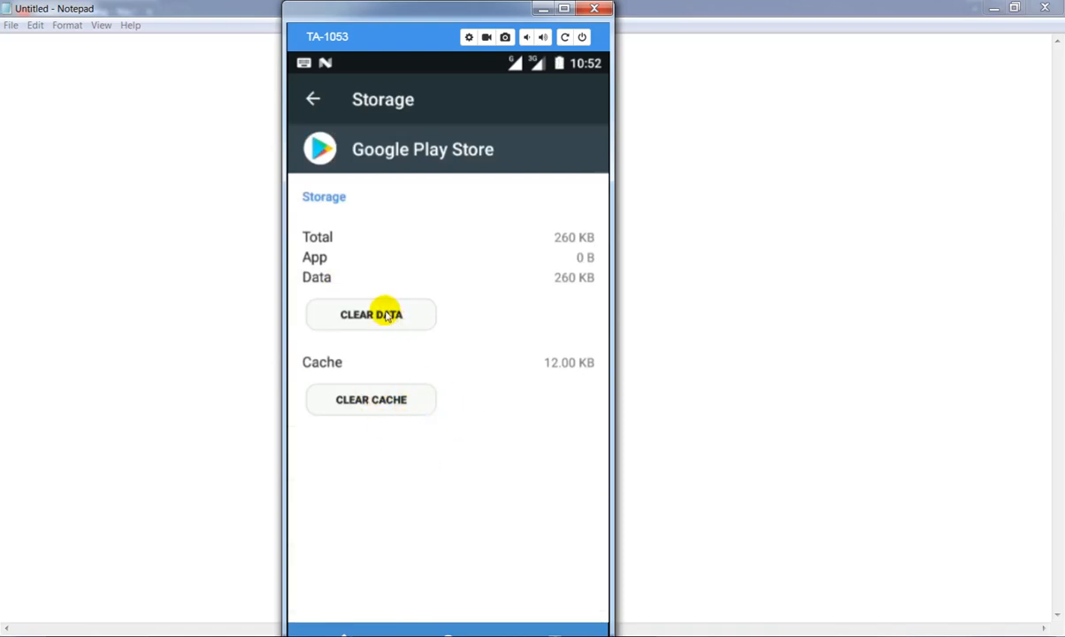
click(371, 314)
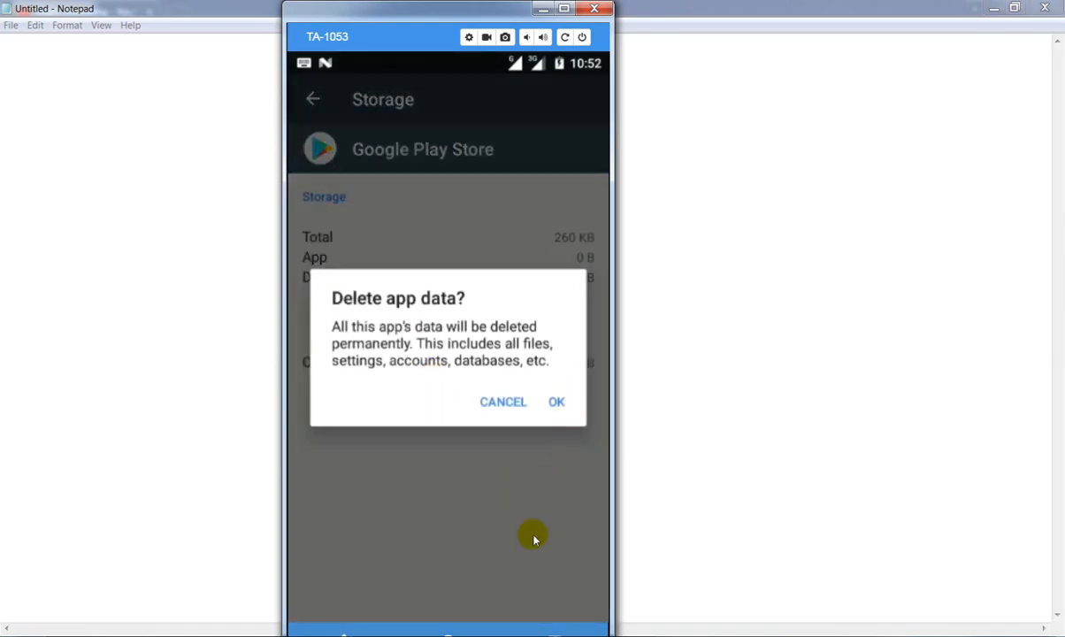
click(556, 401)
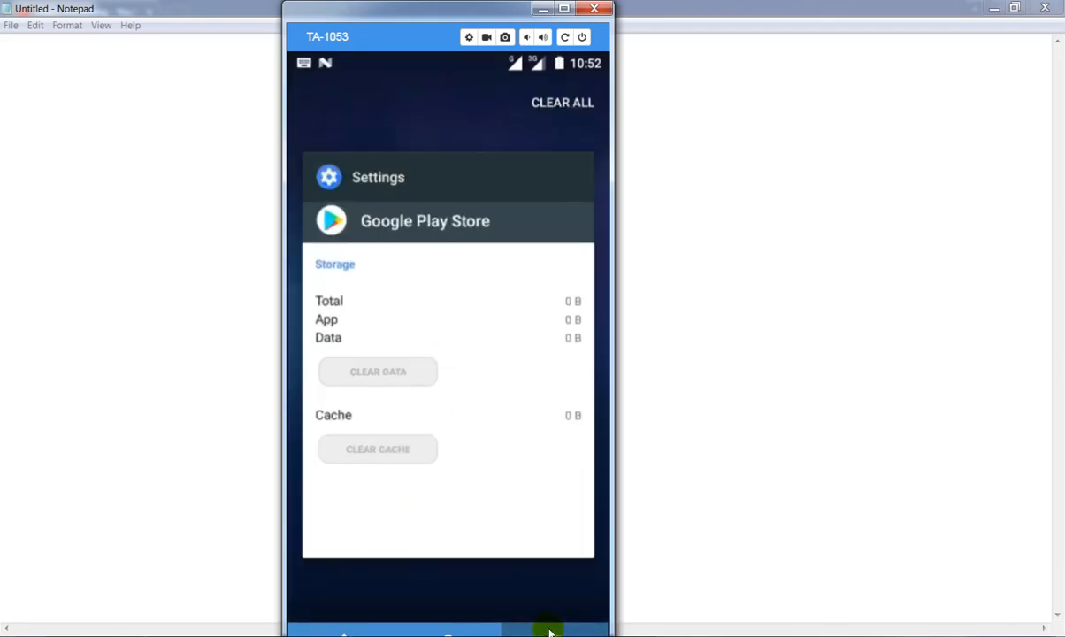
mouse_move(570, 162)
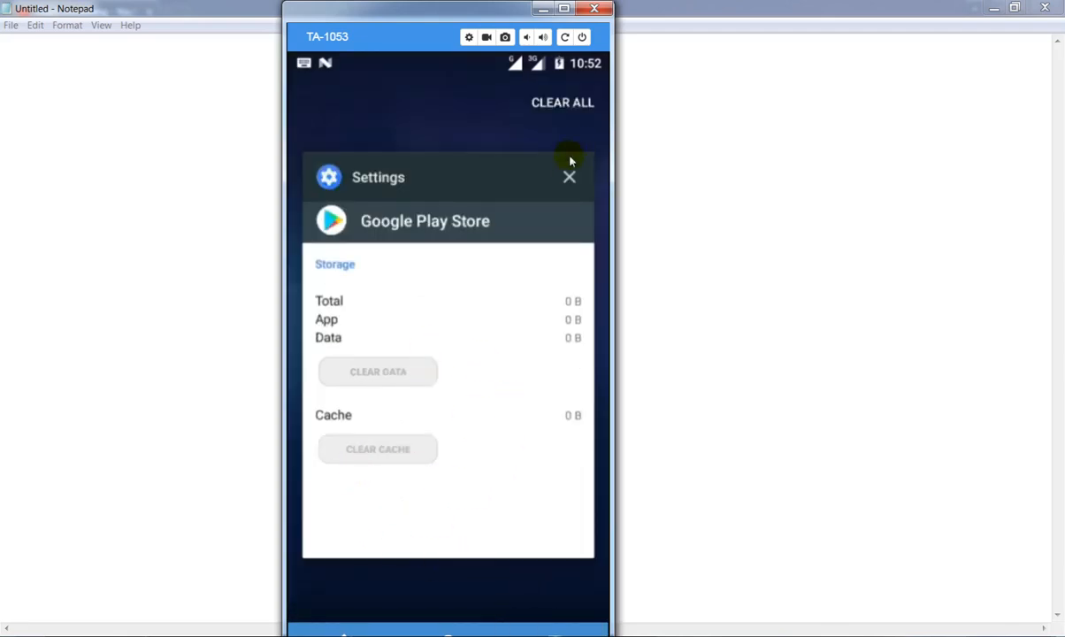
- Close the Settings card in Recents to return to the home screen
click(570, 177)
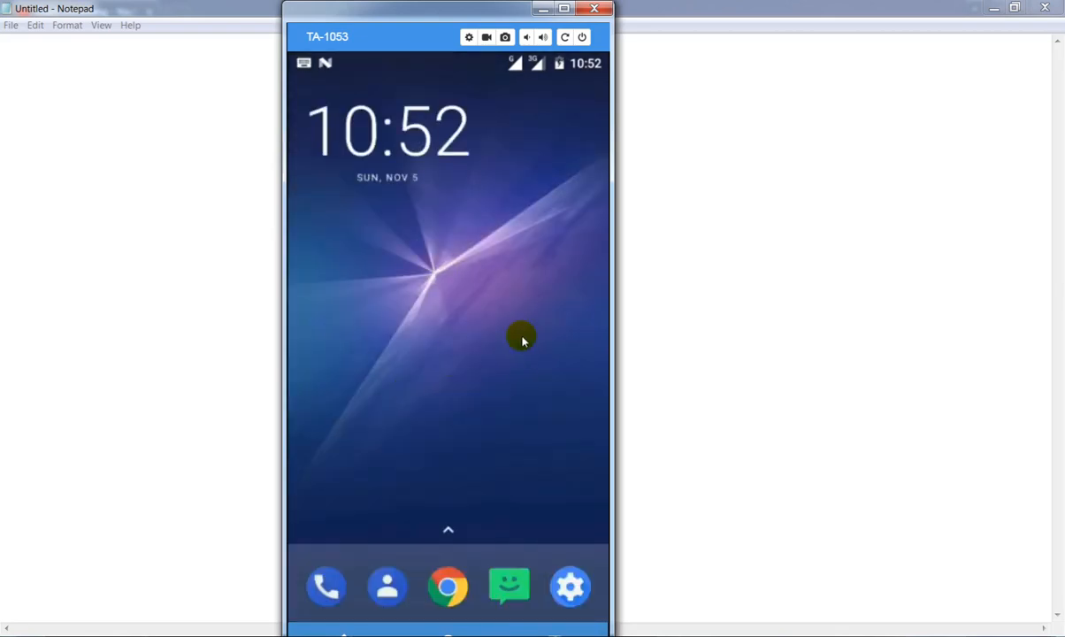
mouse_move(450, 410)
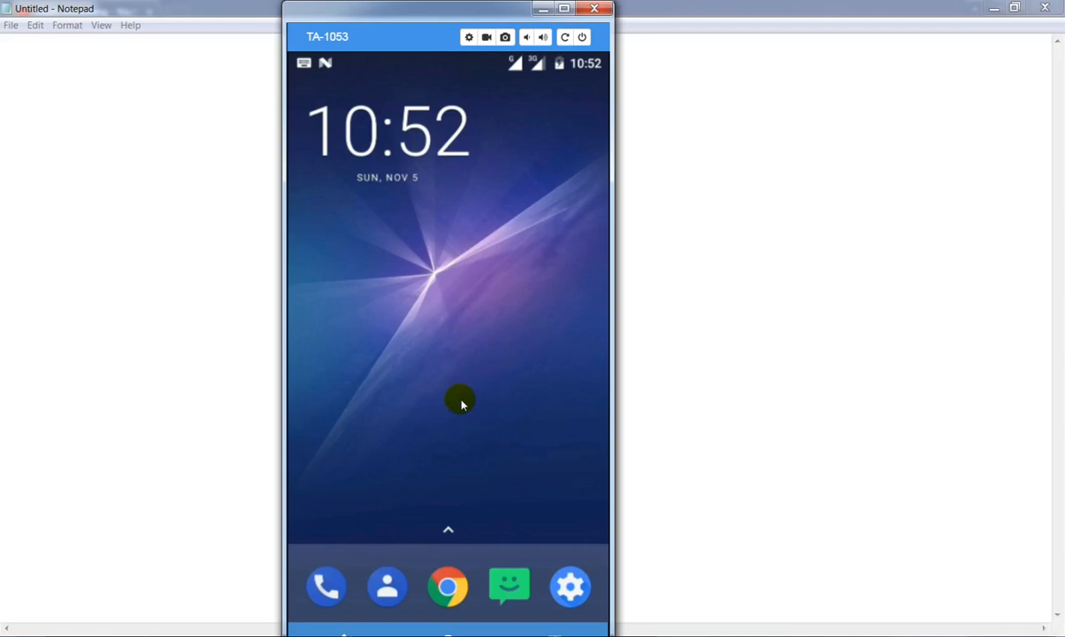
mouse_move(435, 464)
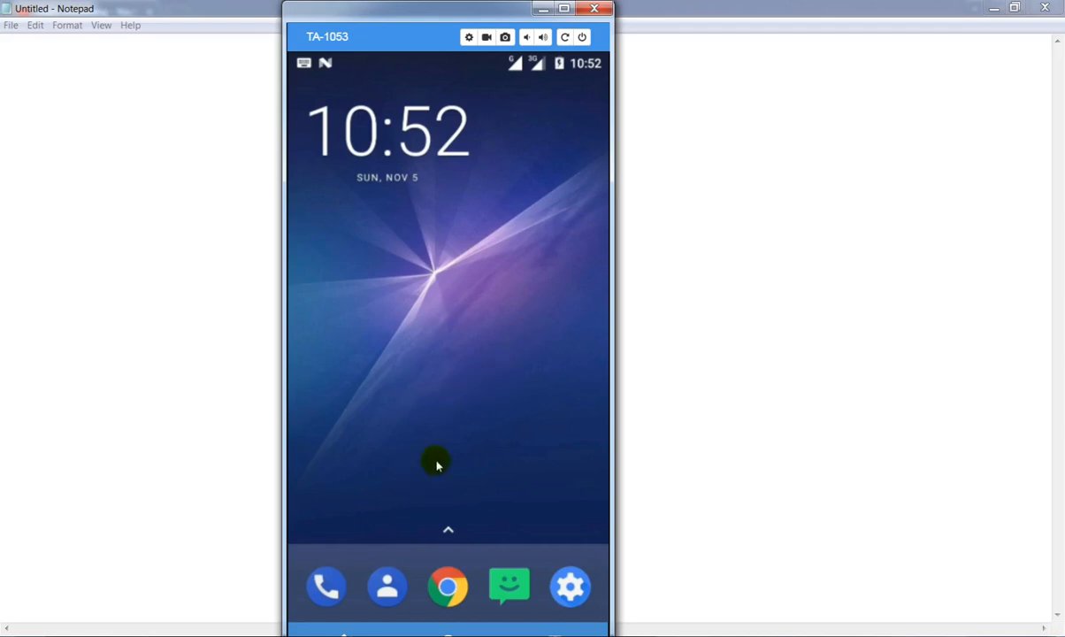